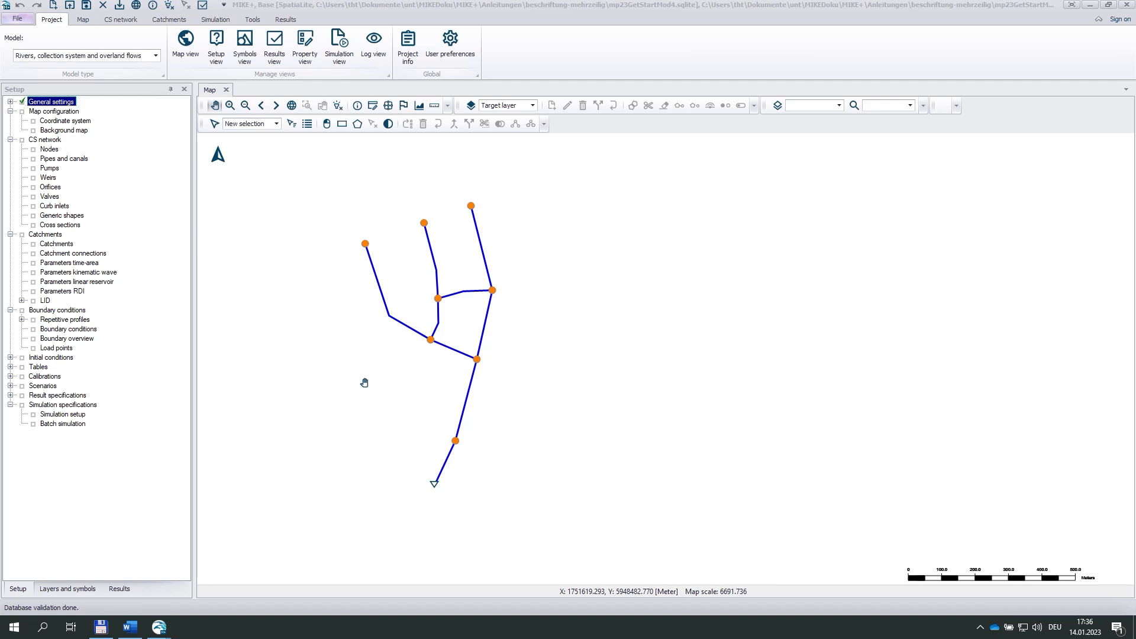
mouse_move(374, 371)
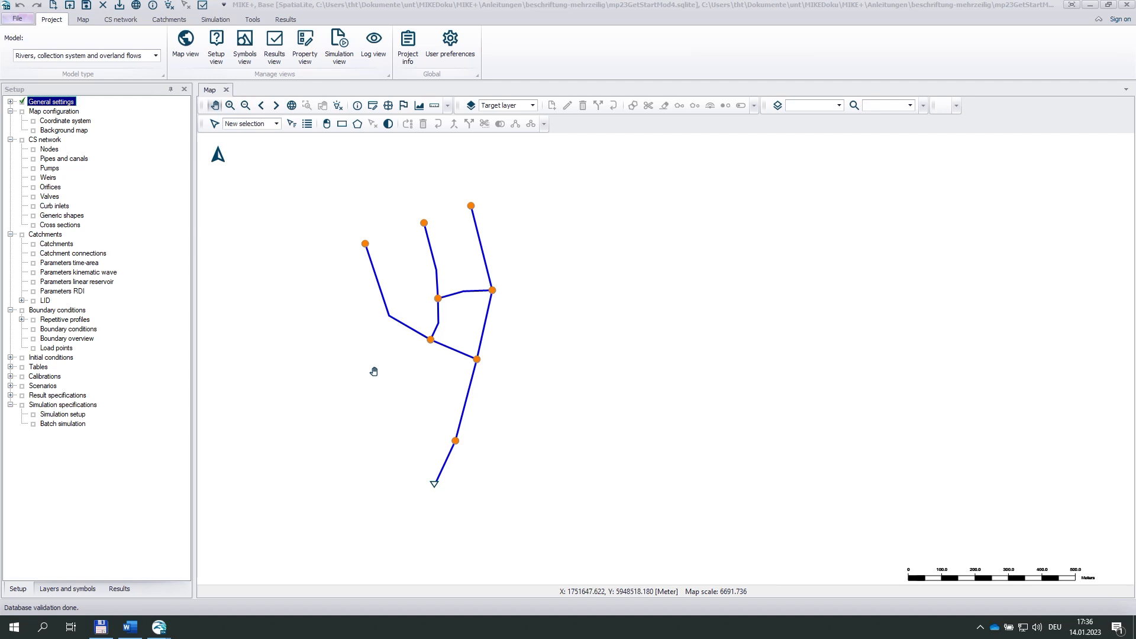
mouse_move(382, 282)
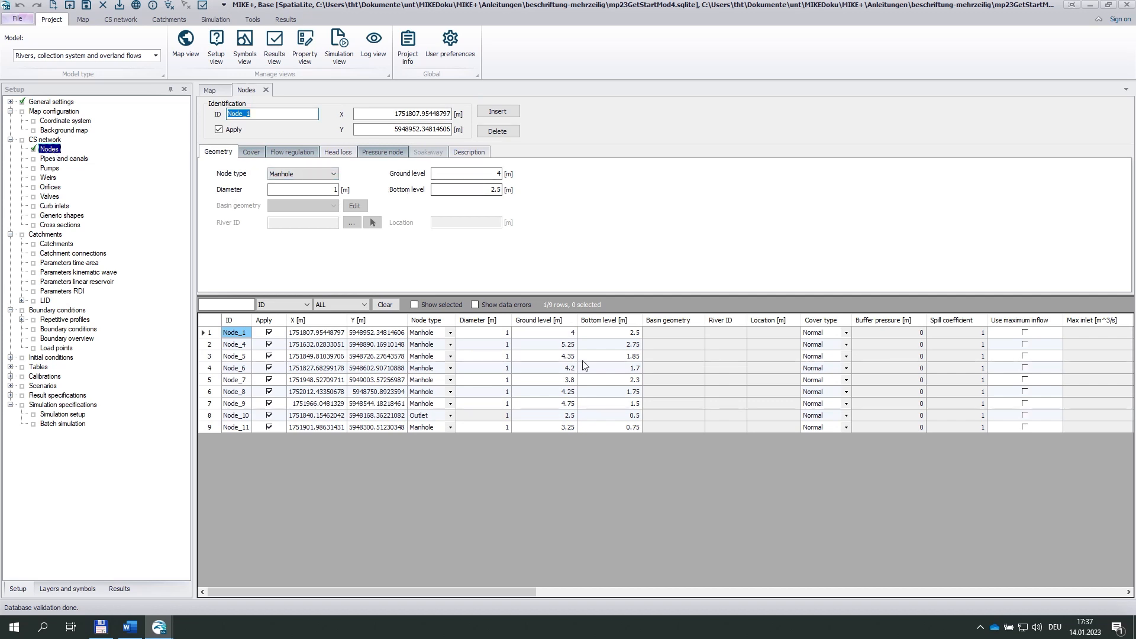
mouse_move(623, 443)
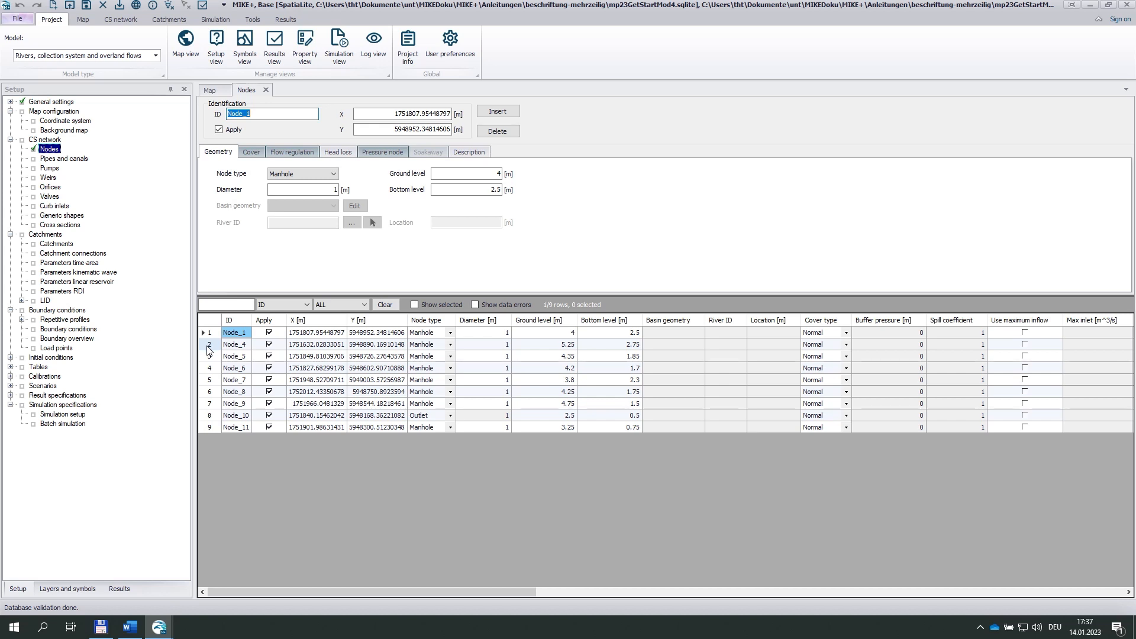
Open the Nodes grid's right-click menu to reach the add user-defined column option
right_click(207, 344)
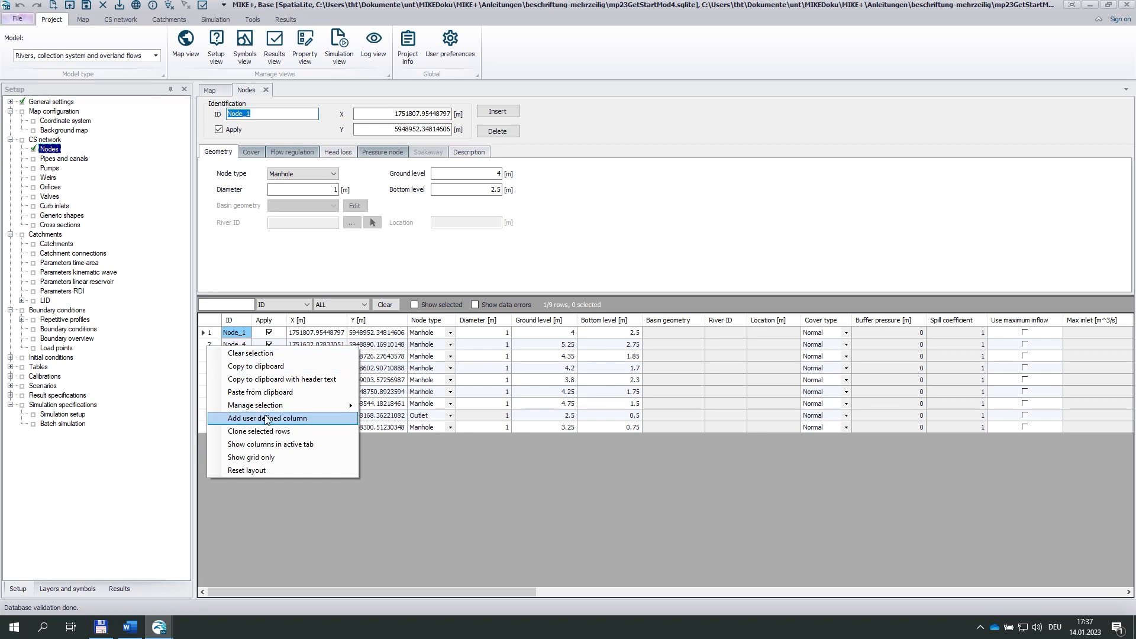
Add a user-defined column to the Nodes table as an expression column named 'expLabel'
left_click(266, 418)
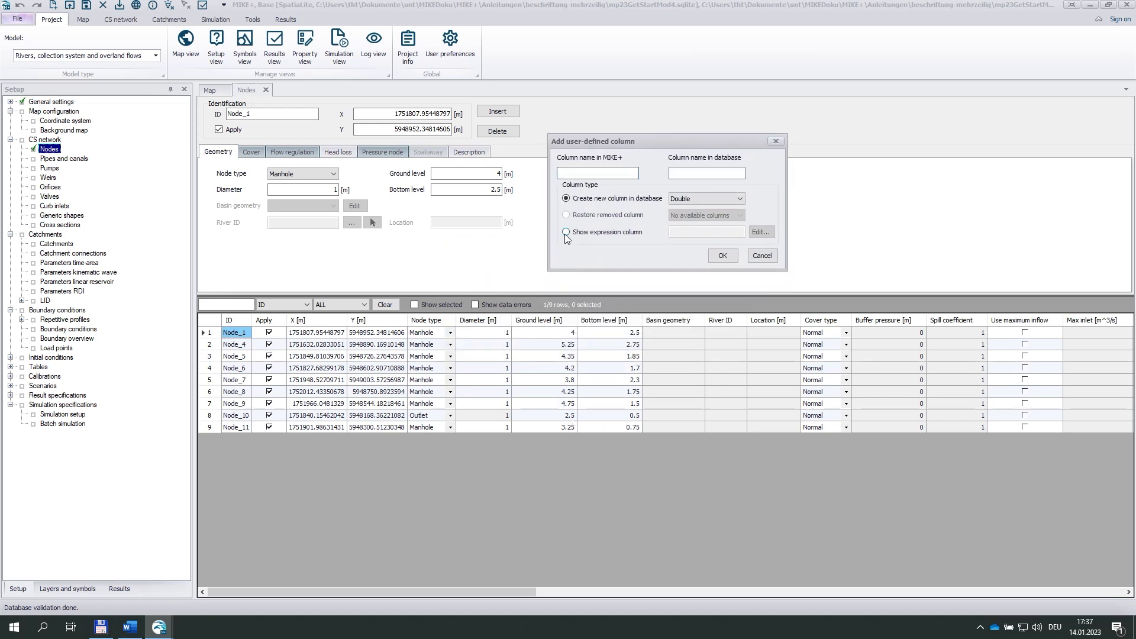
left_click(565, 232)
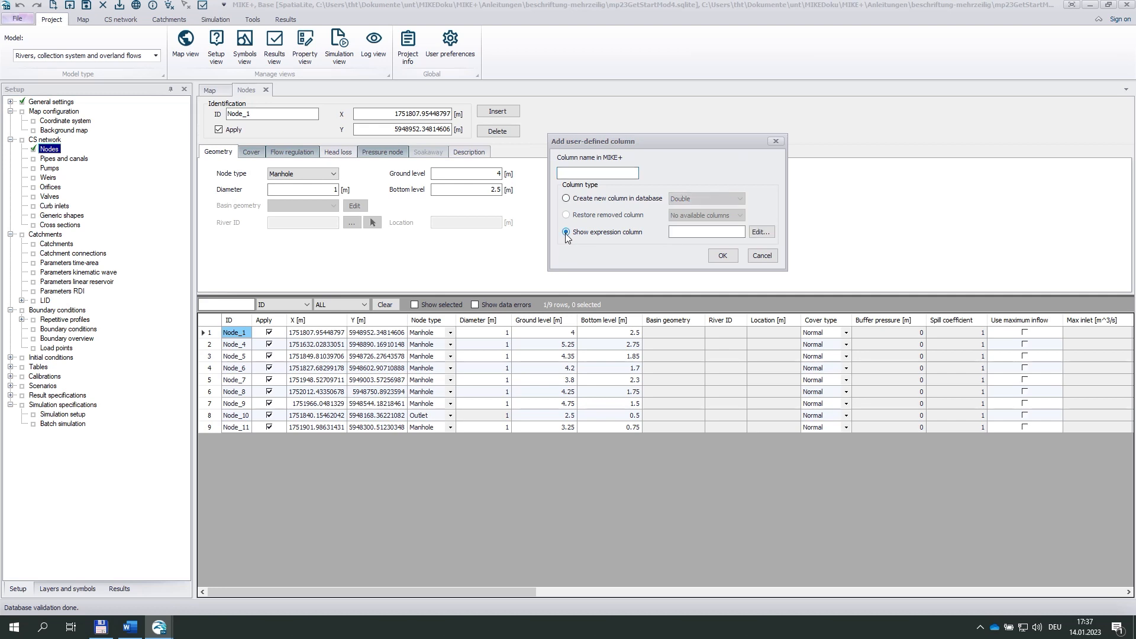
left_click(597, 172)
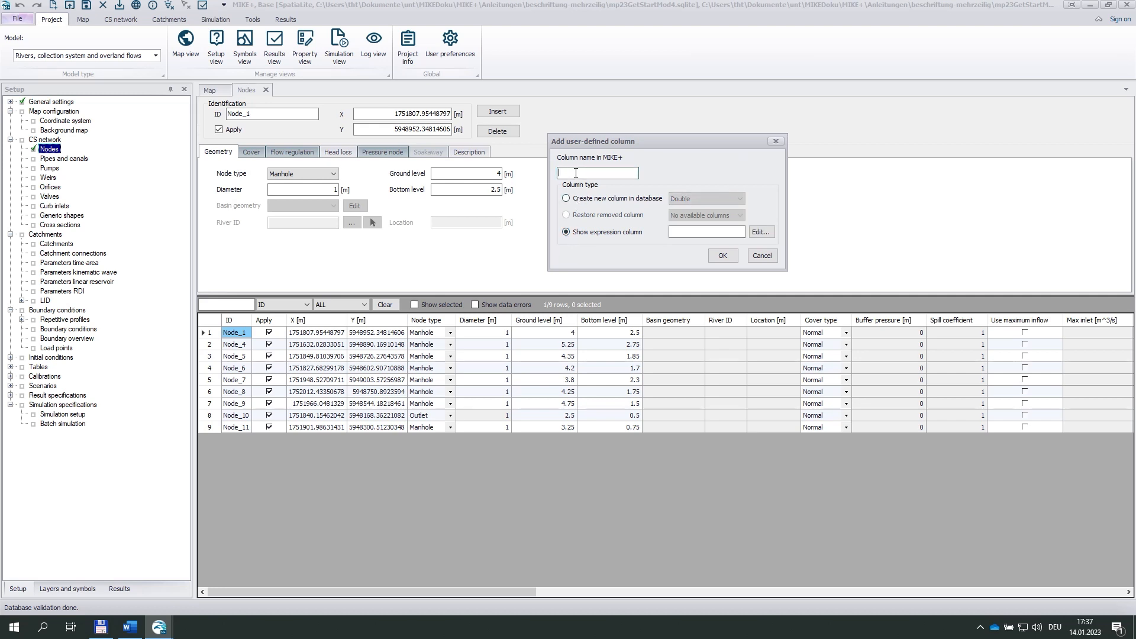
type("expl")
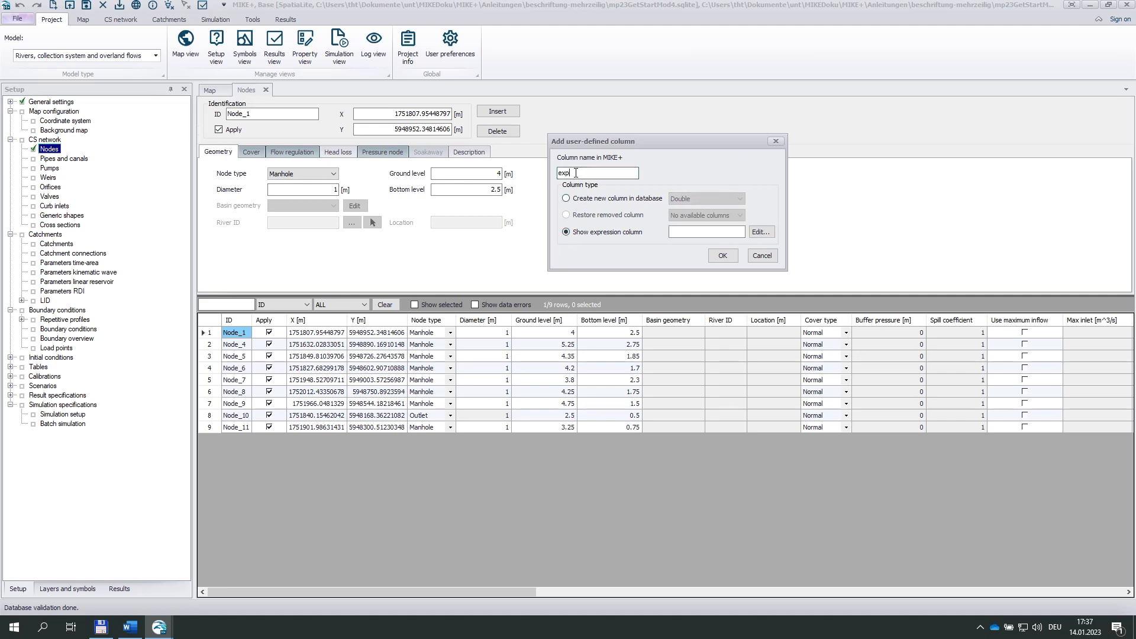
type(".")
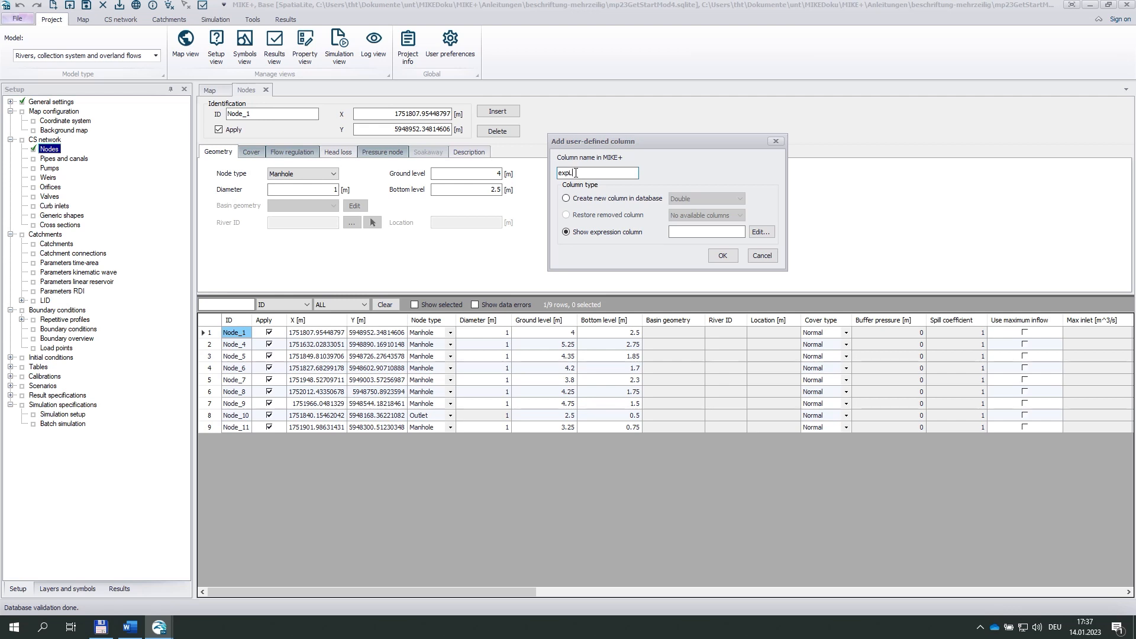
type("abel")
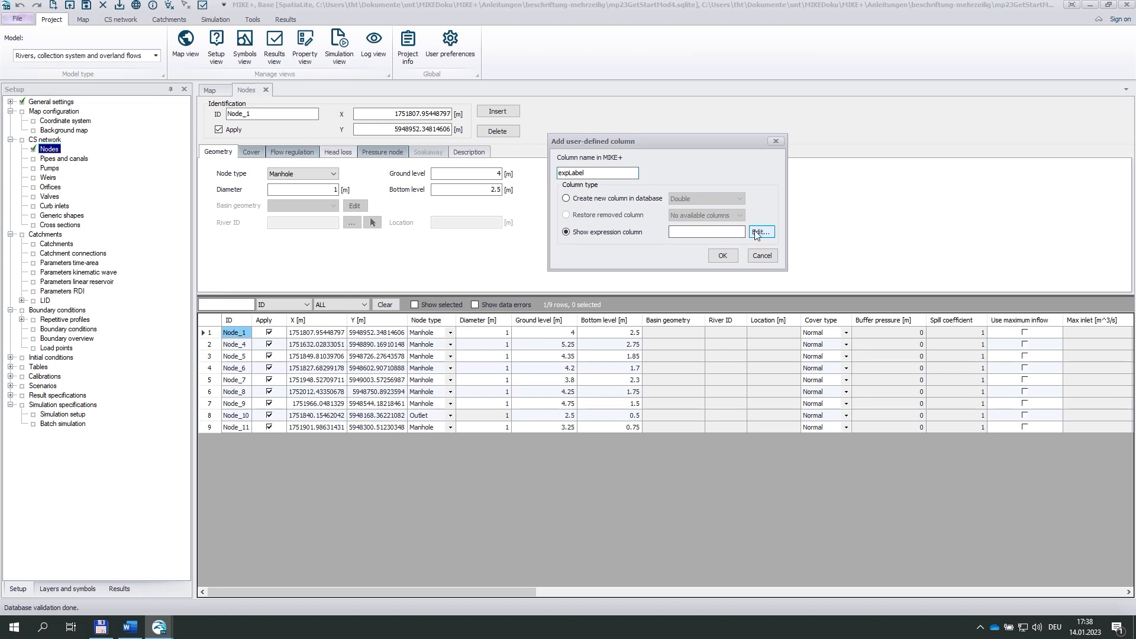
Build the expLabel expression ToString([GroundLevel]) from the Variables and Functions lists
left_click(759, 232)
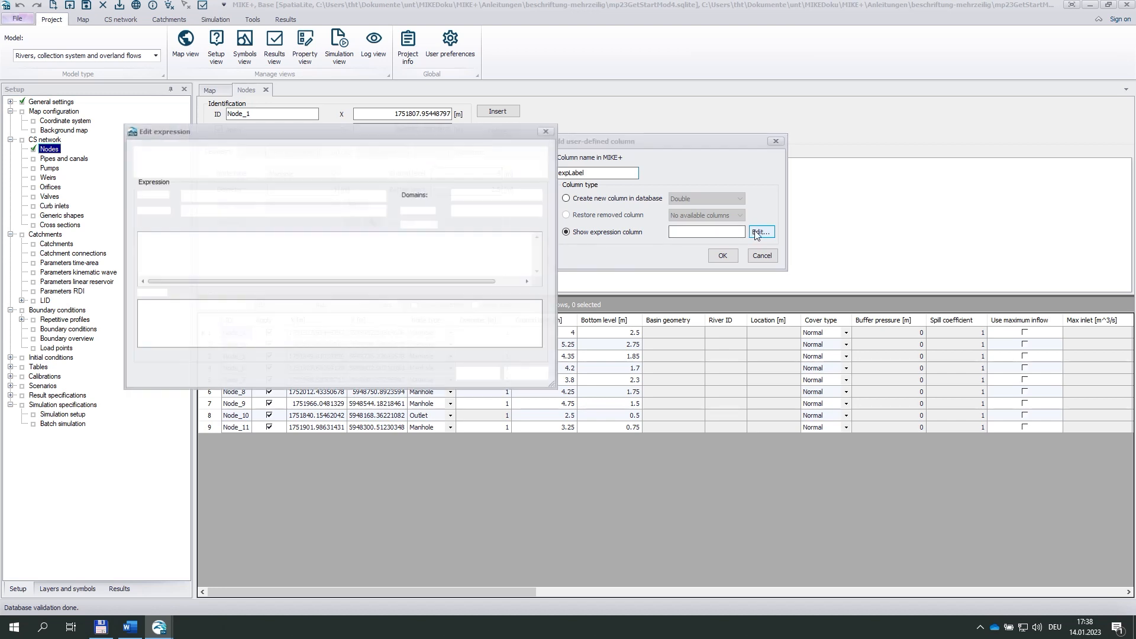
left_click(759, 232)
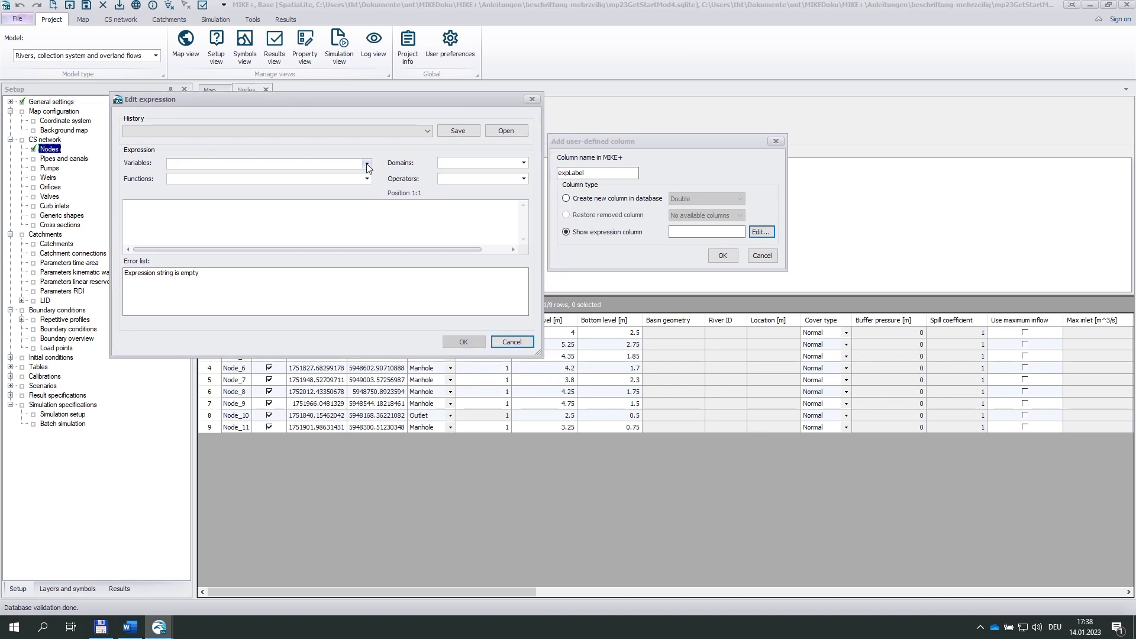
left_click(365, 163)
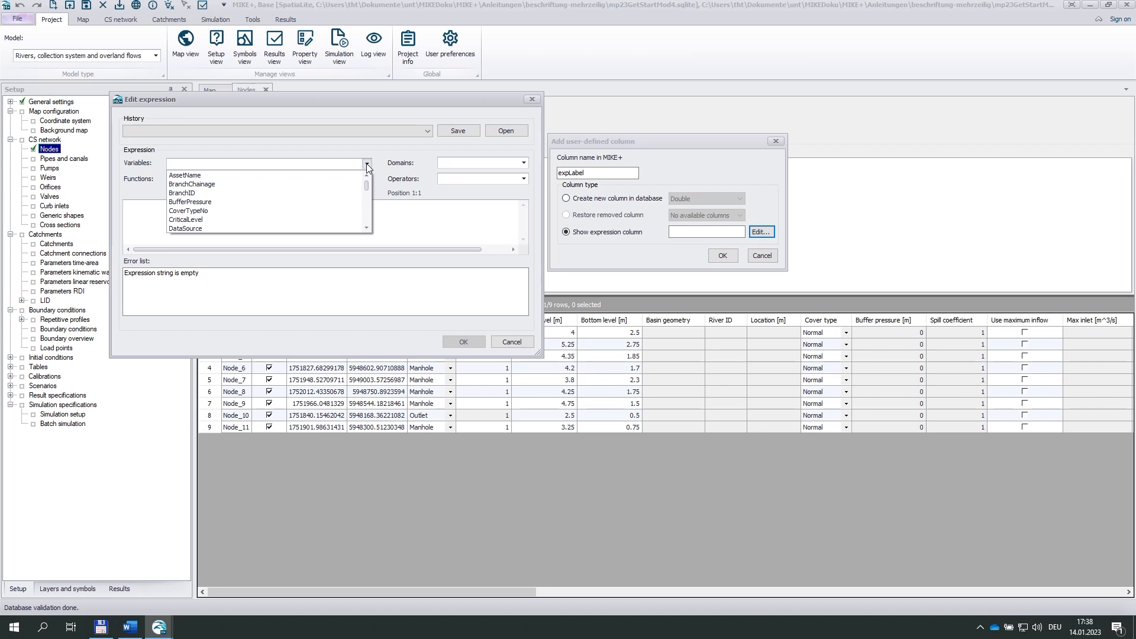
mouse_move(368, 191)
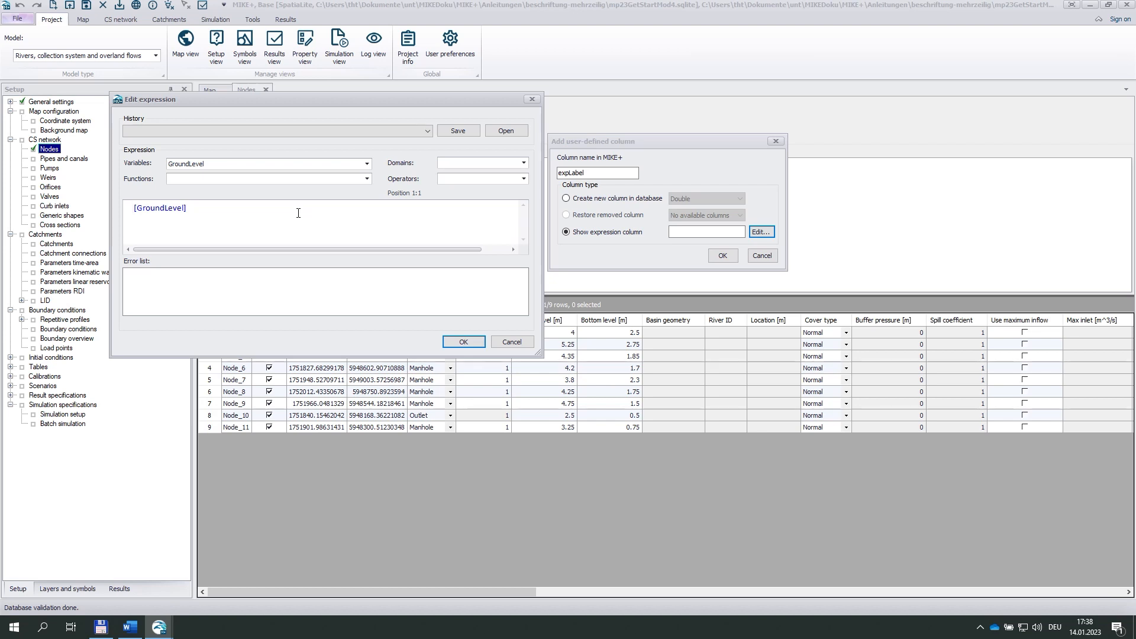
left_click(366, 178)
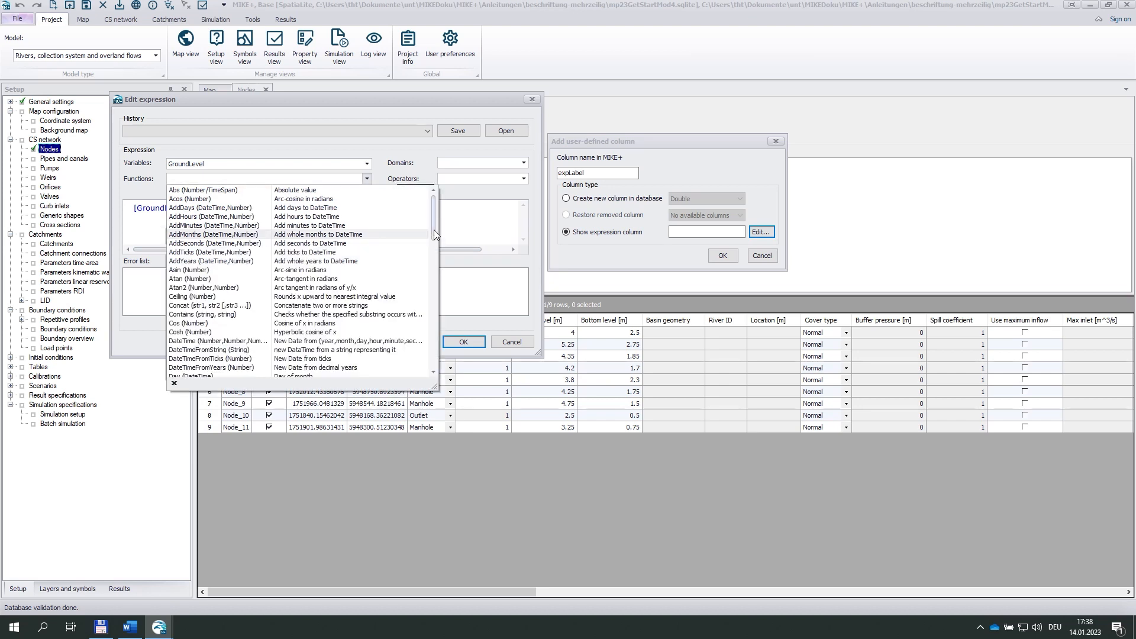
scroll("down", 3)
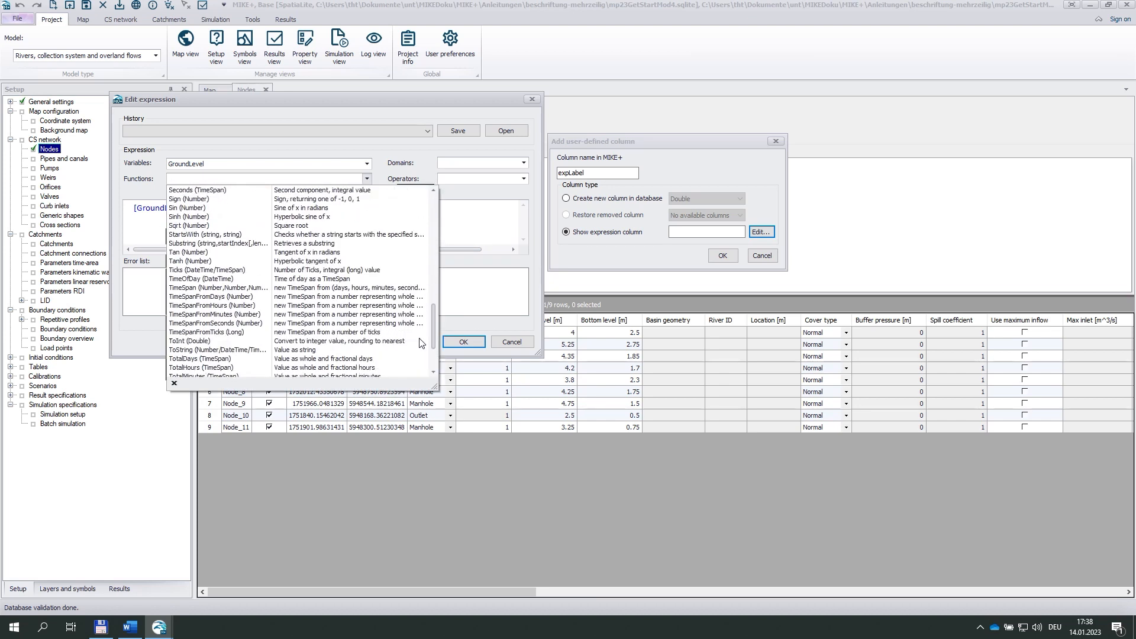
scroll("down", 3)
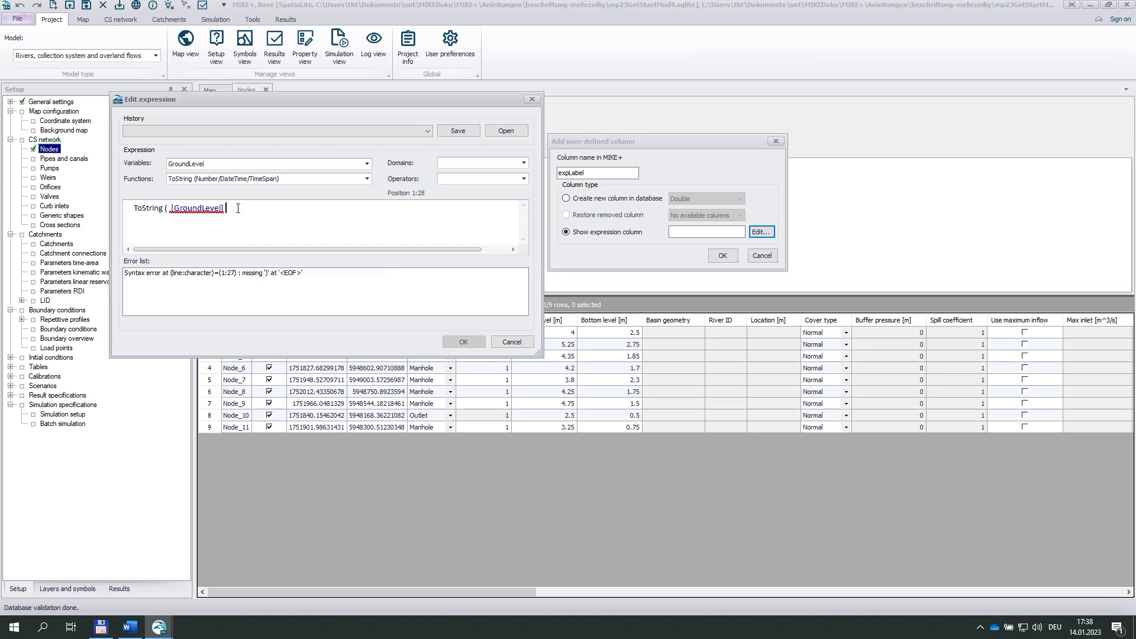
type(")")
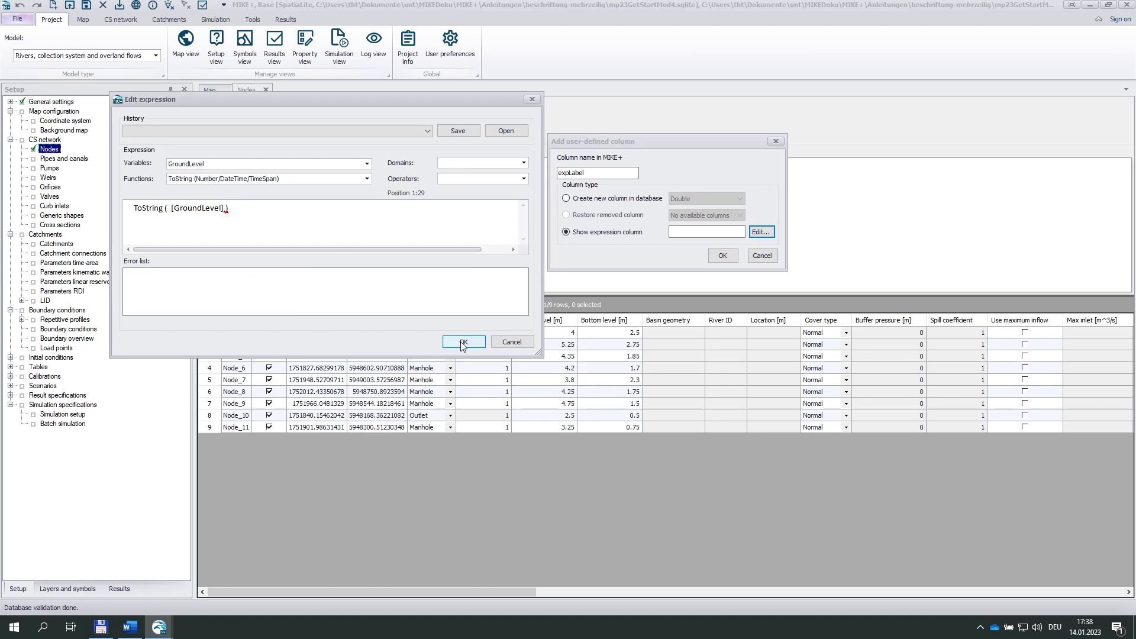
left_click(462, 341)
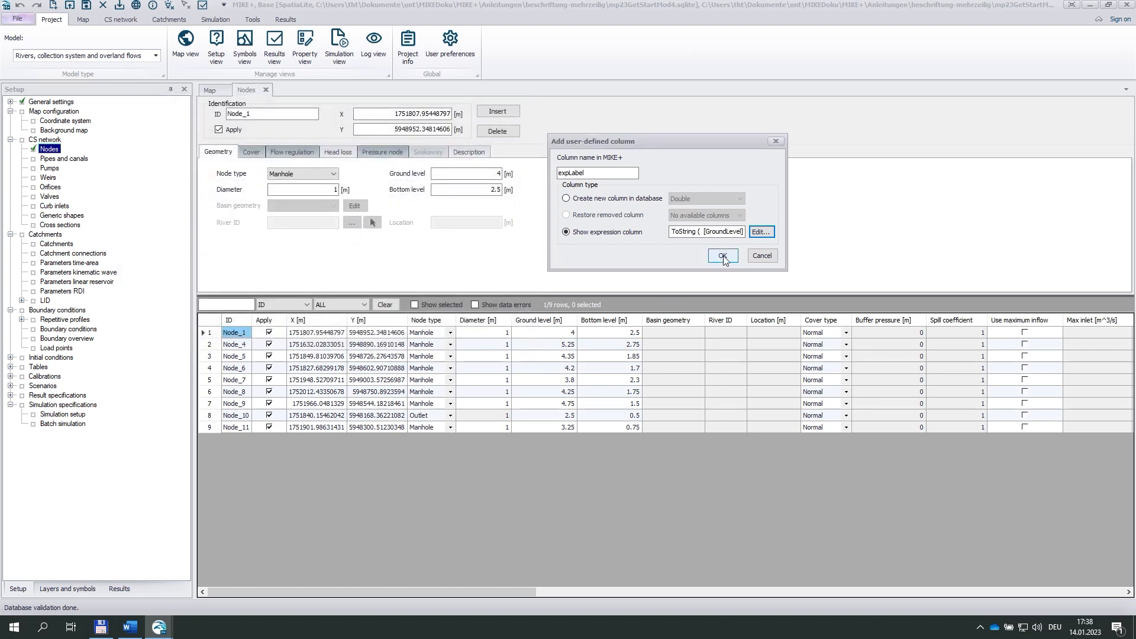
Create the expLabel column and limit the node table to the current properties' columns
left_click(721, 255)
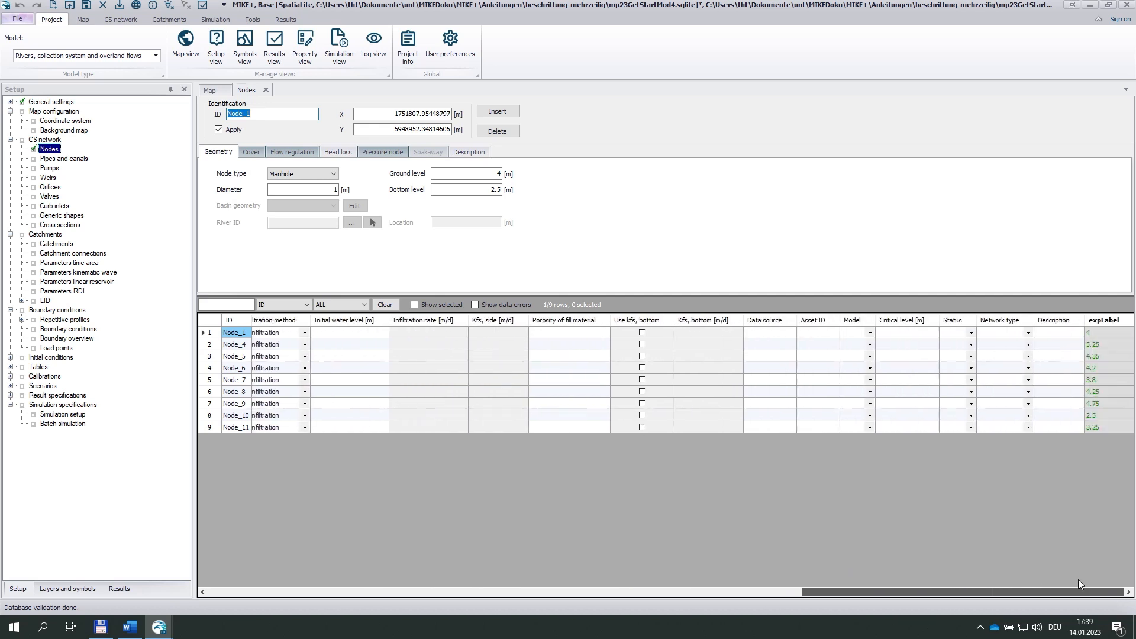
mouse_move(1098, 459)
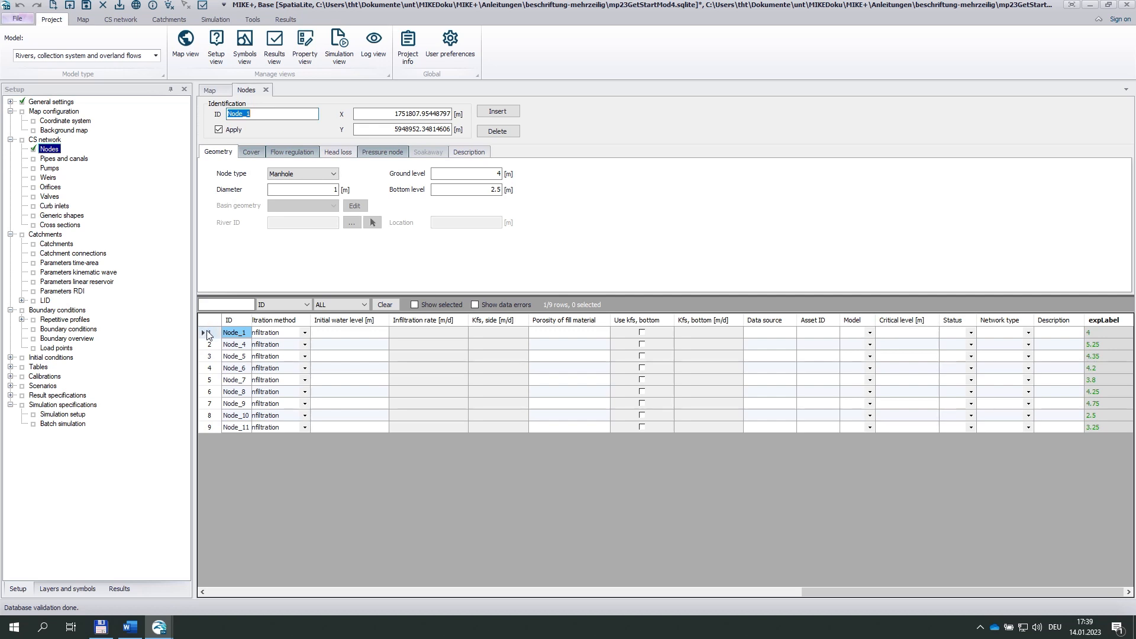
right_click(232, 332)
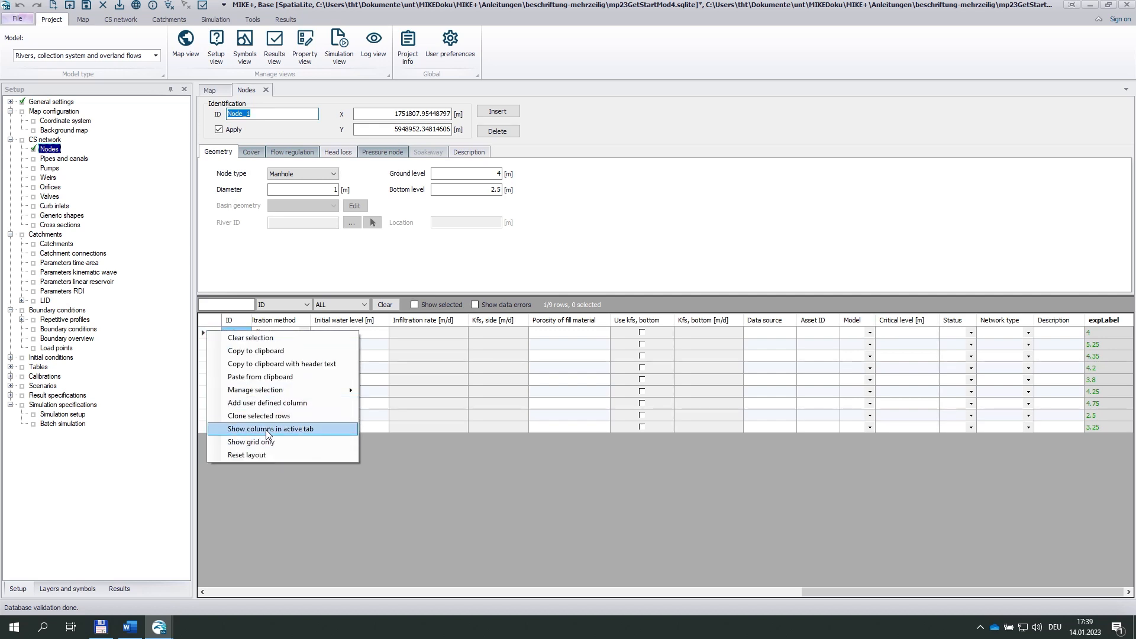
left_click(271, 429)
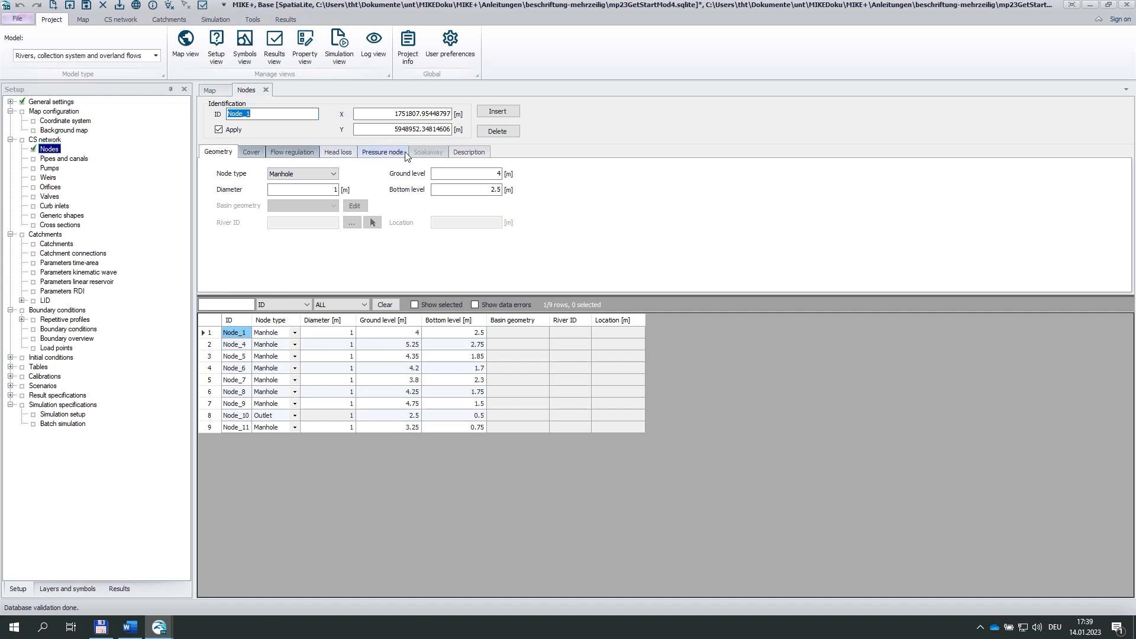
Change Node_1's ground level to 4 and check that expLabel updates
left_click(468, 152)
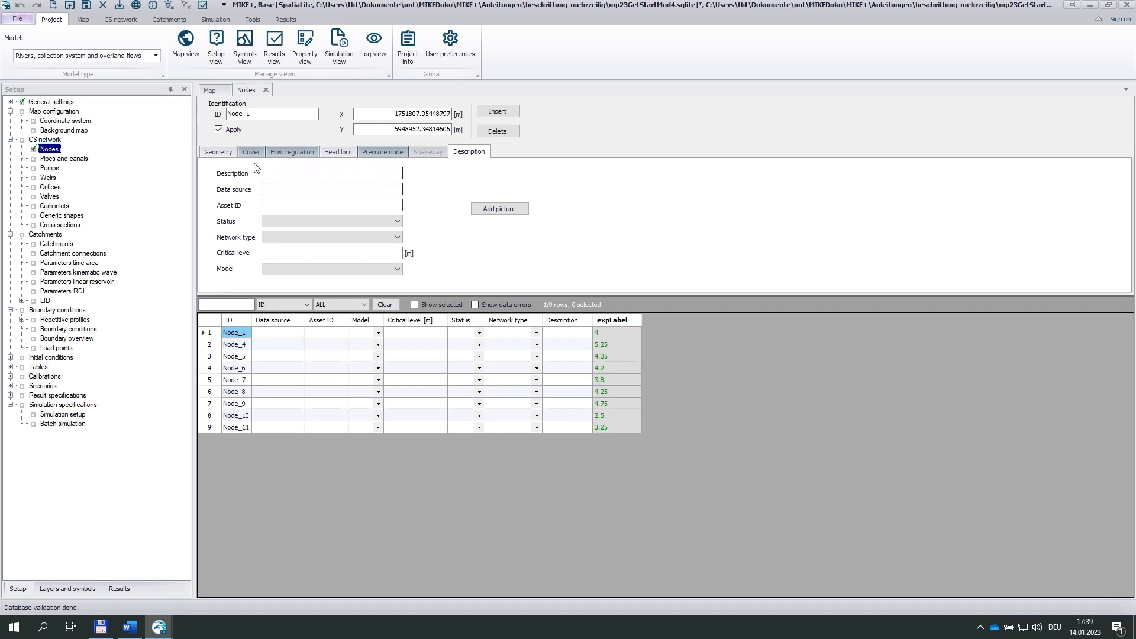
left_click(217, 151)
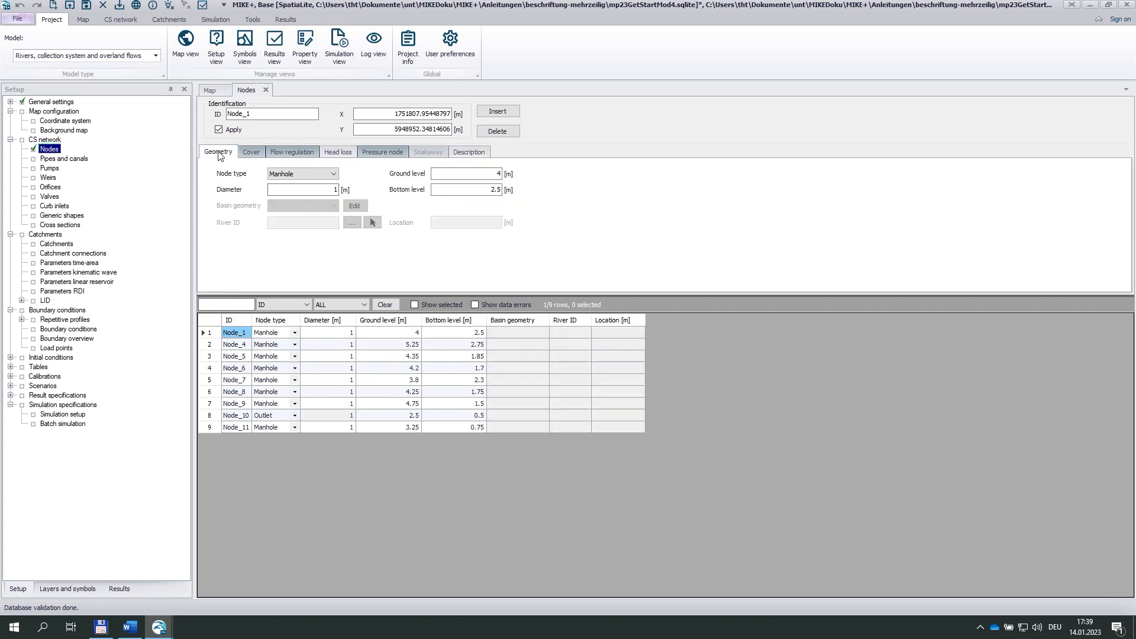
left_click(464, 174)
type("5")
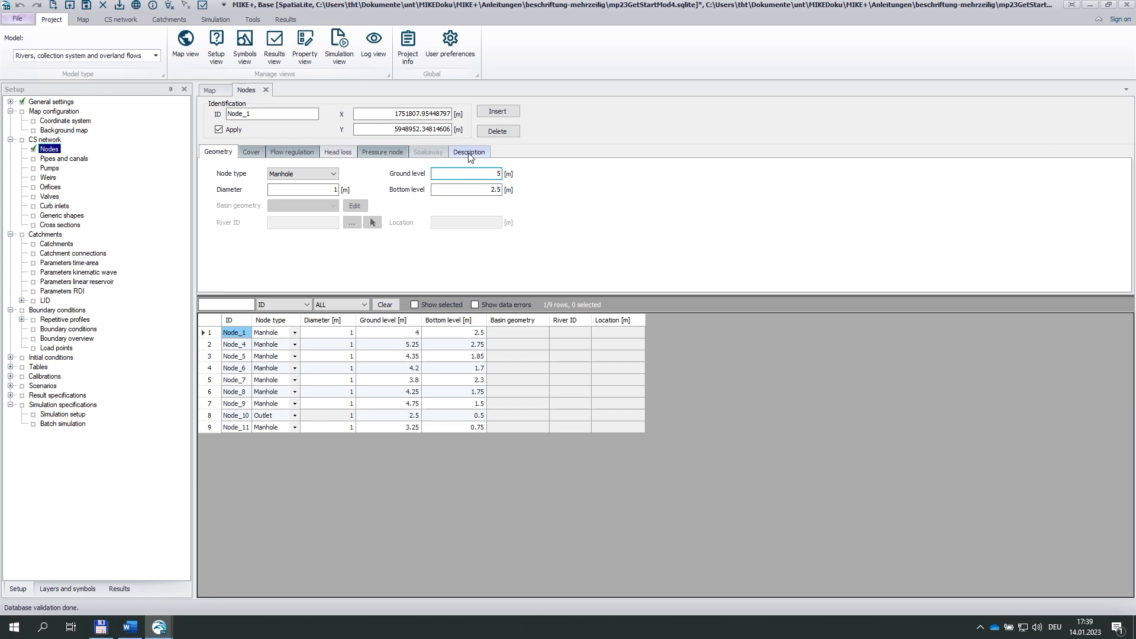
left_click(468, 151)
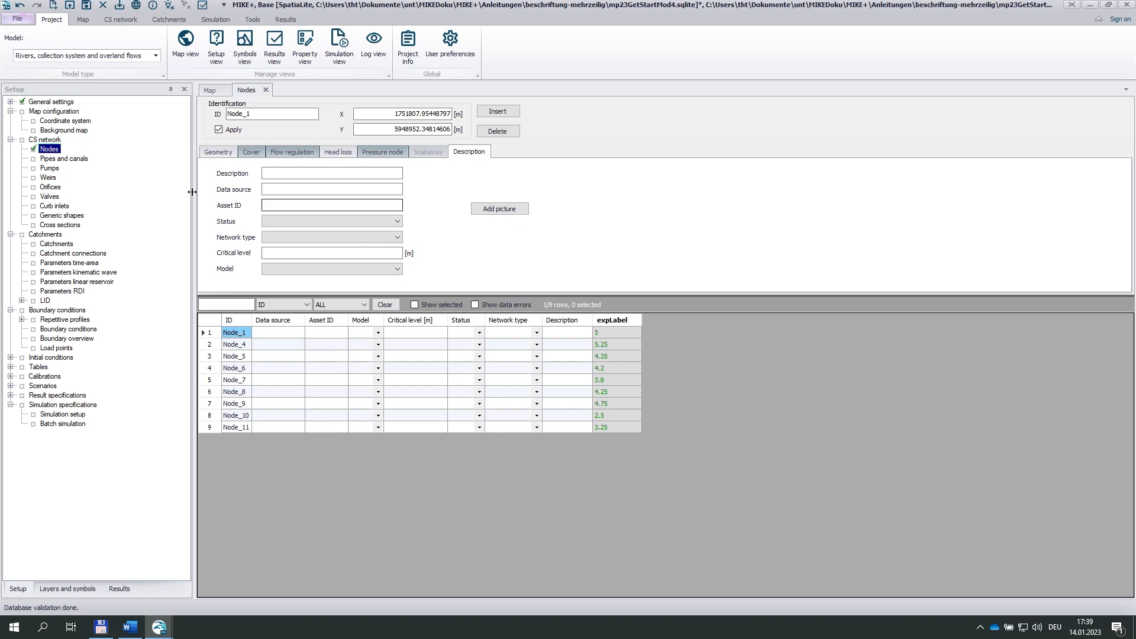
left_click(216, 151)
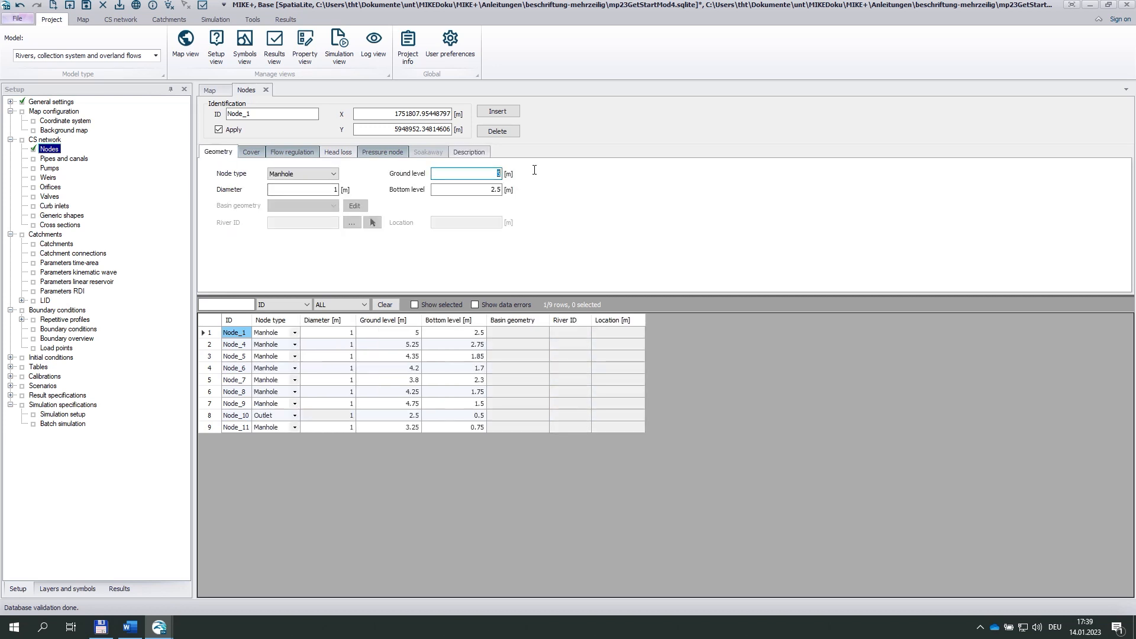
type("4")
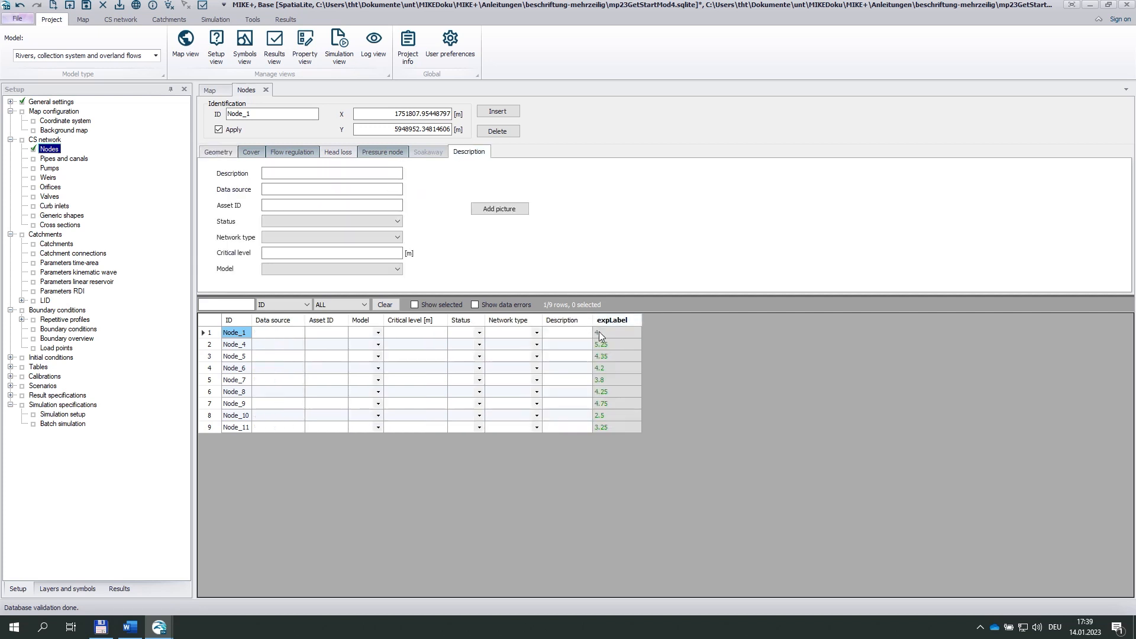
mouse_move(611, 326)
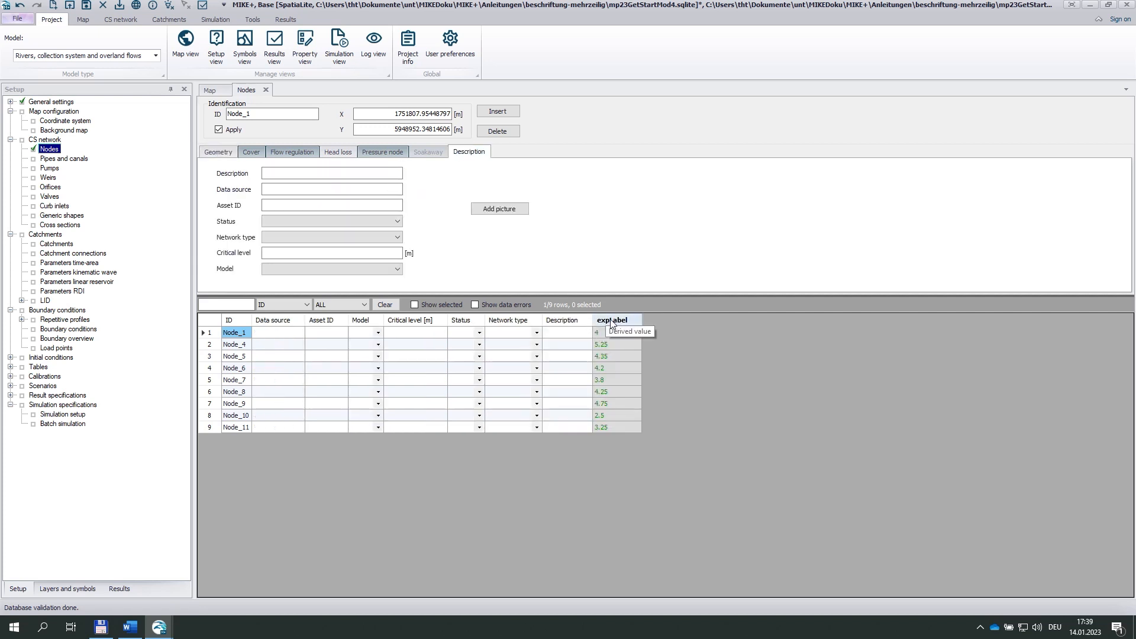
Extend the expLabel expression to ToString([GroundLevel]) + ToString([InvertLevel])
right_click(614, 319)
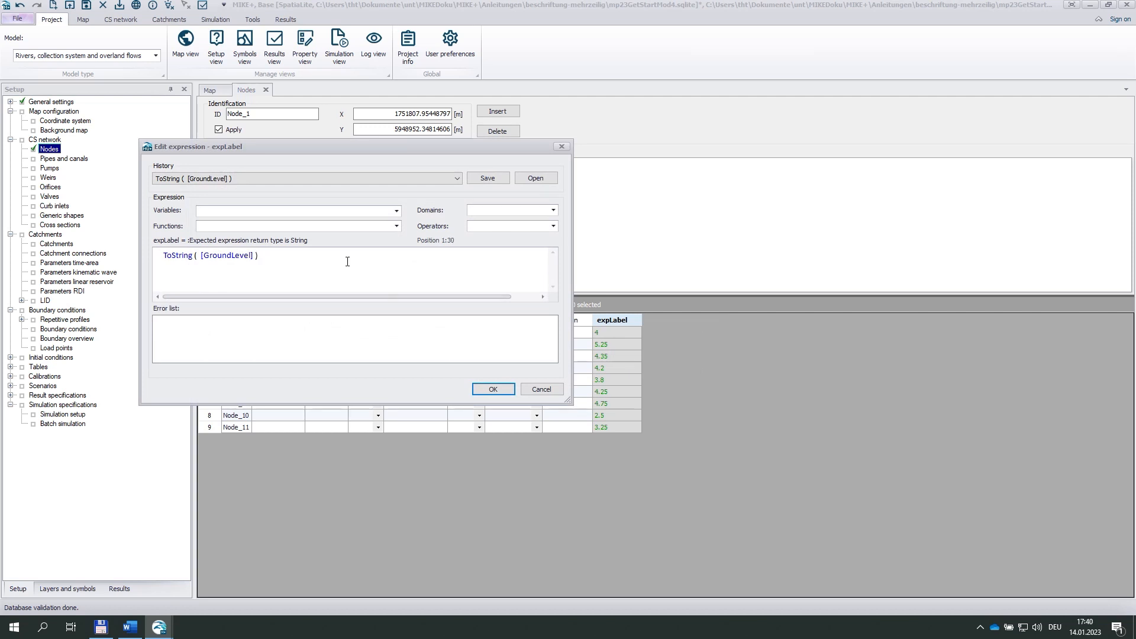
type("+")
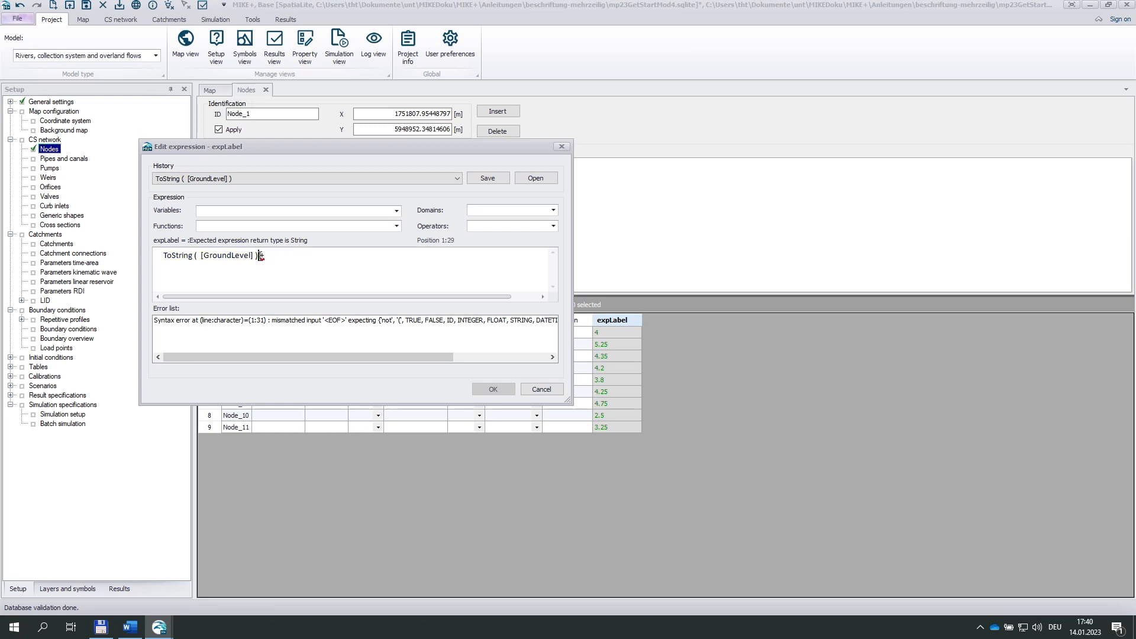
left_click(553, 226)
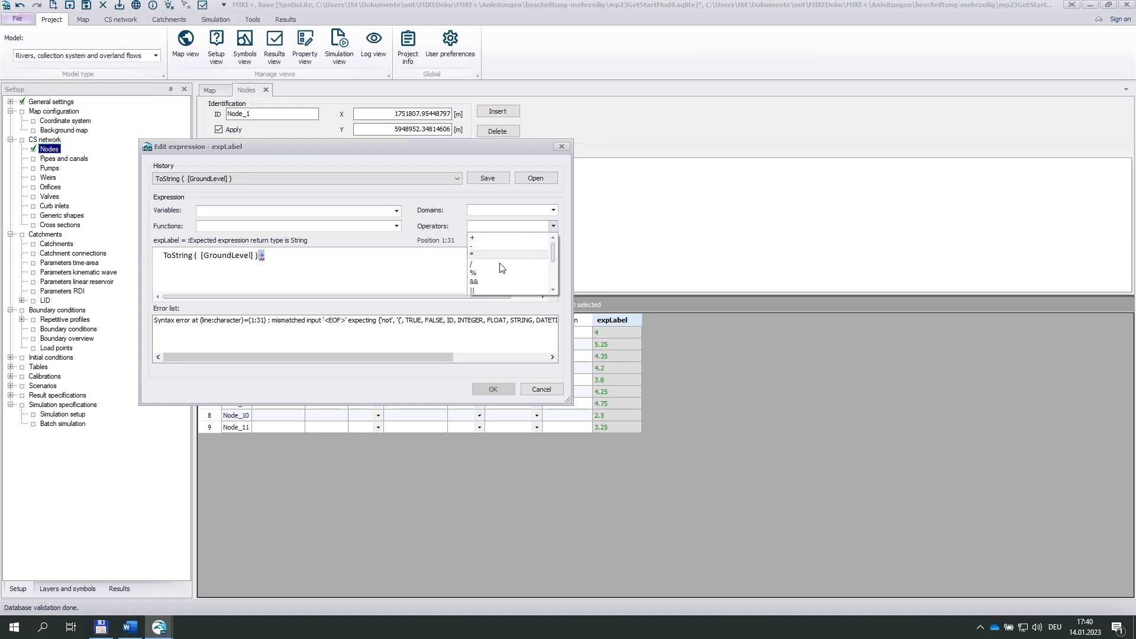
left_click(471, 238)
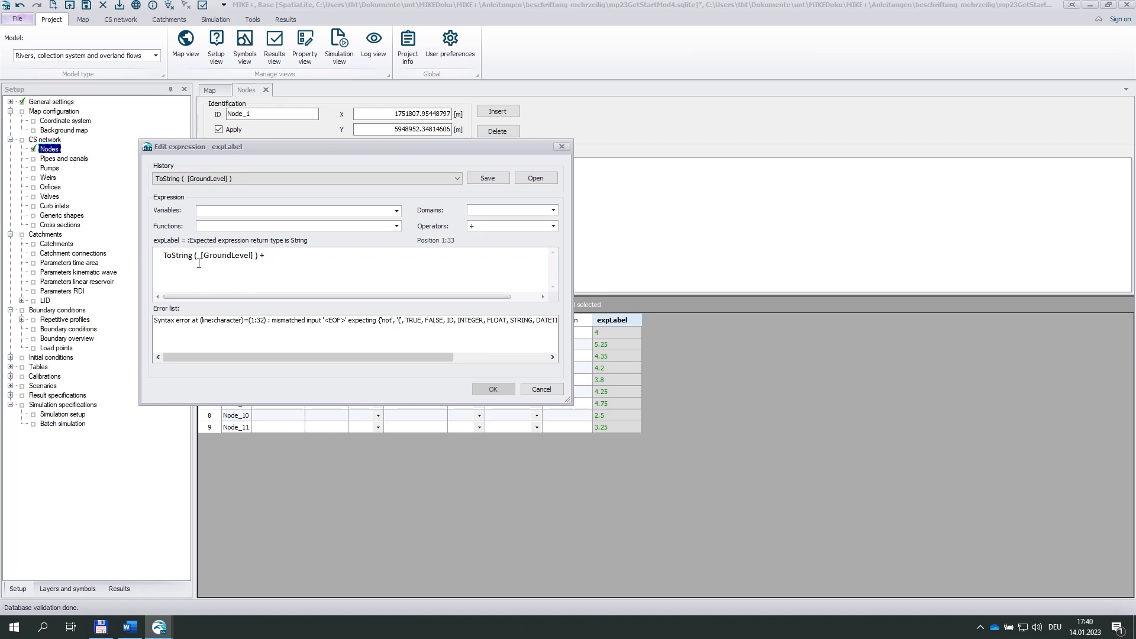
double_click(177, 255)
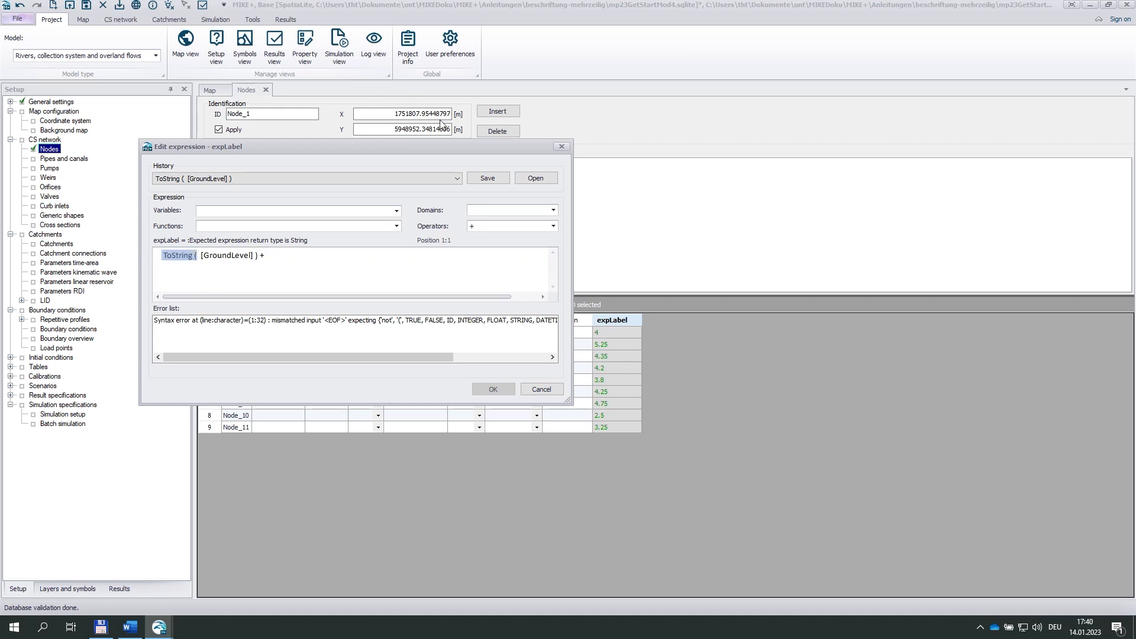
type("ToString (")
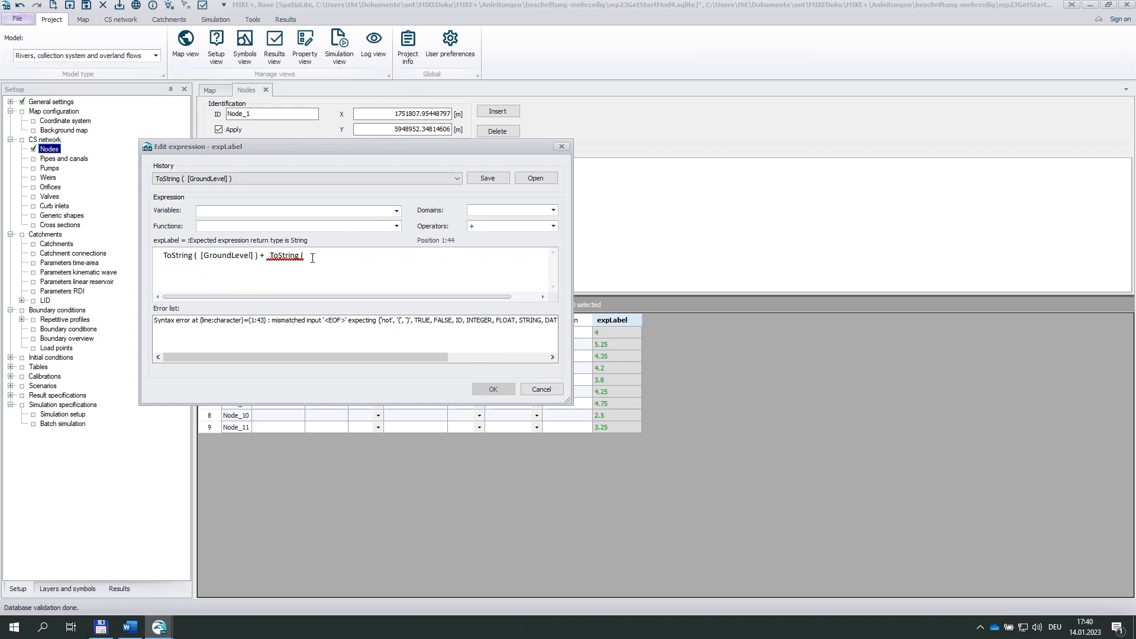
left_click(397, 210)
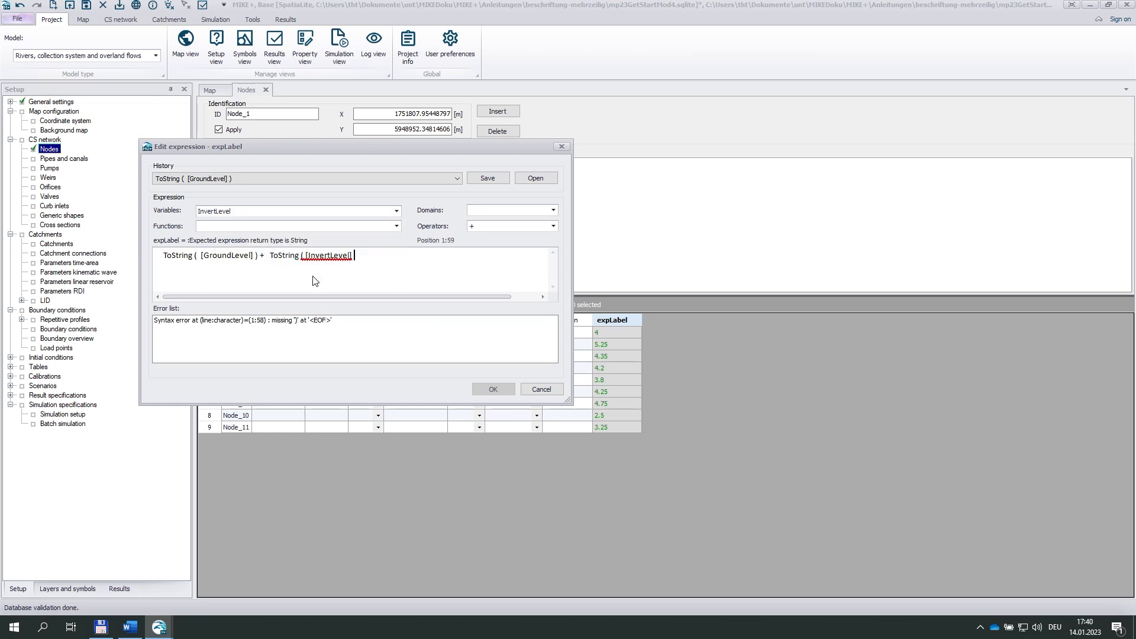
type(")")
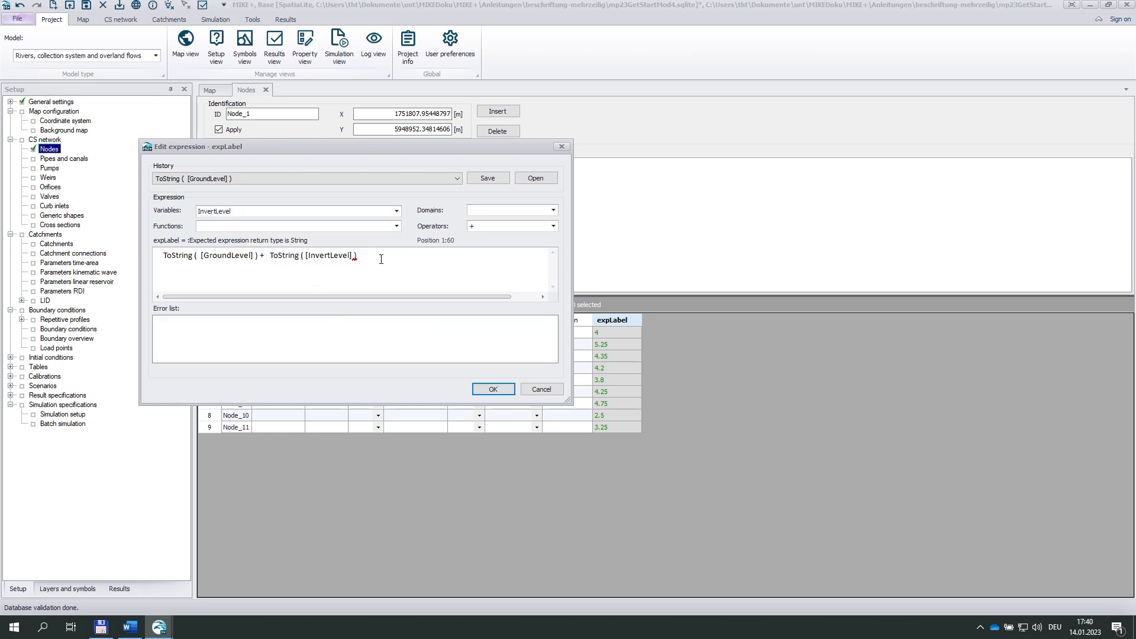
left_click(492, 390)
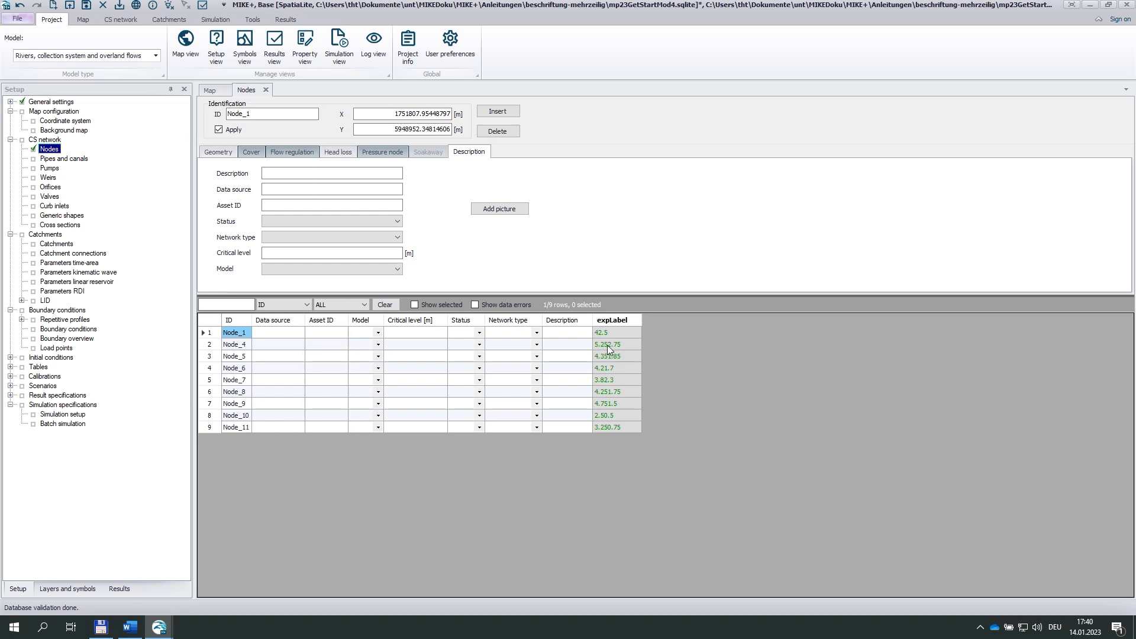
Insert a '/' separator between the ground and invert level parts of expLabel
right_click(613, 319)
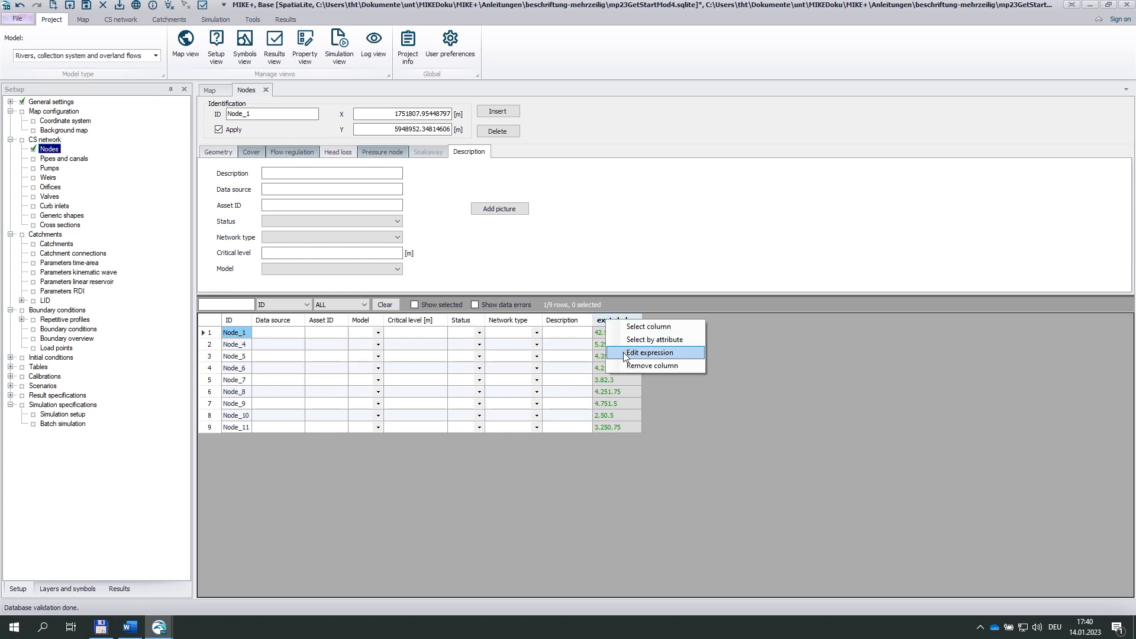
left_click(650, 353)
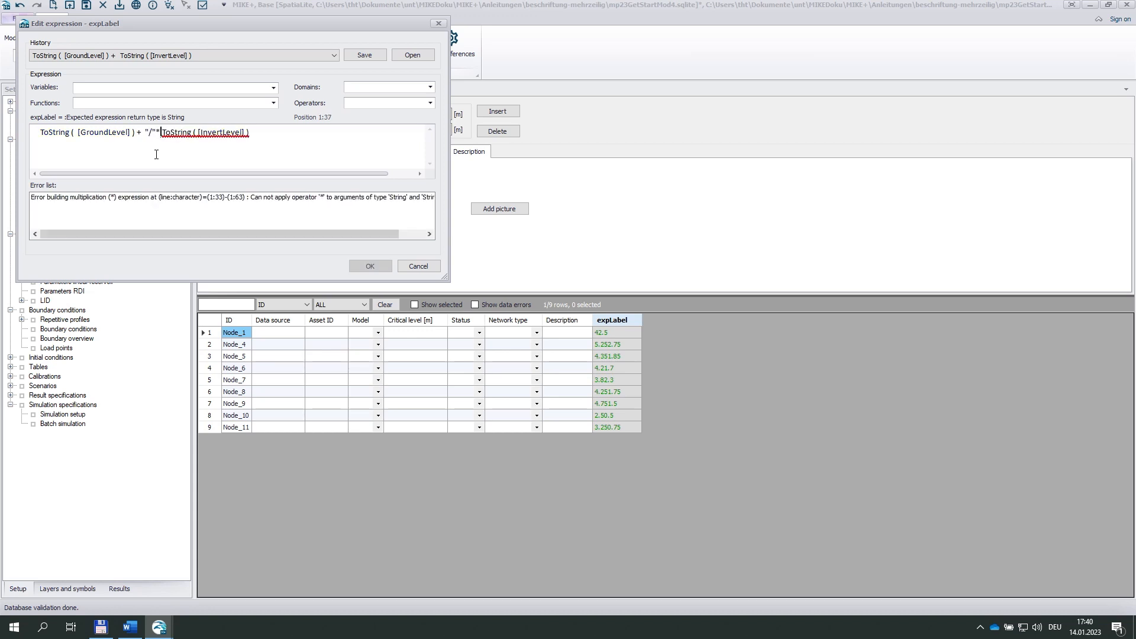
type("+")
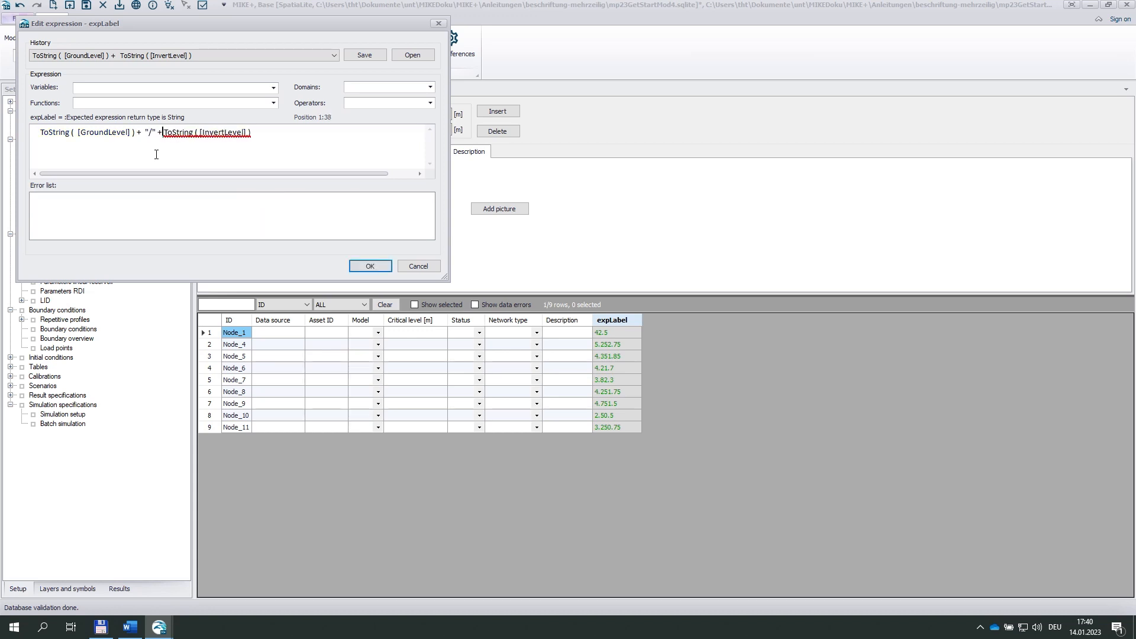
left_click(369, 265)
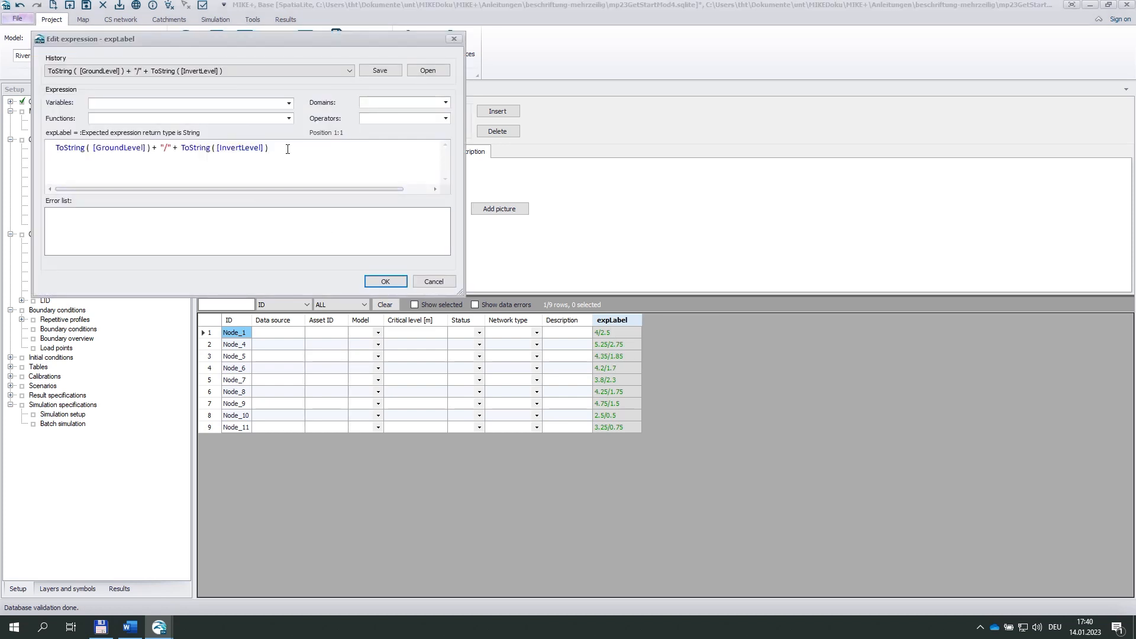
Prefix the two parts with 'GL = ' and 'BL = ' labels and apply
type("\"")
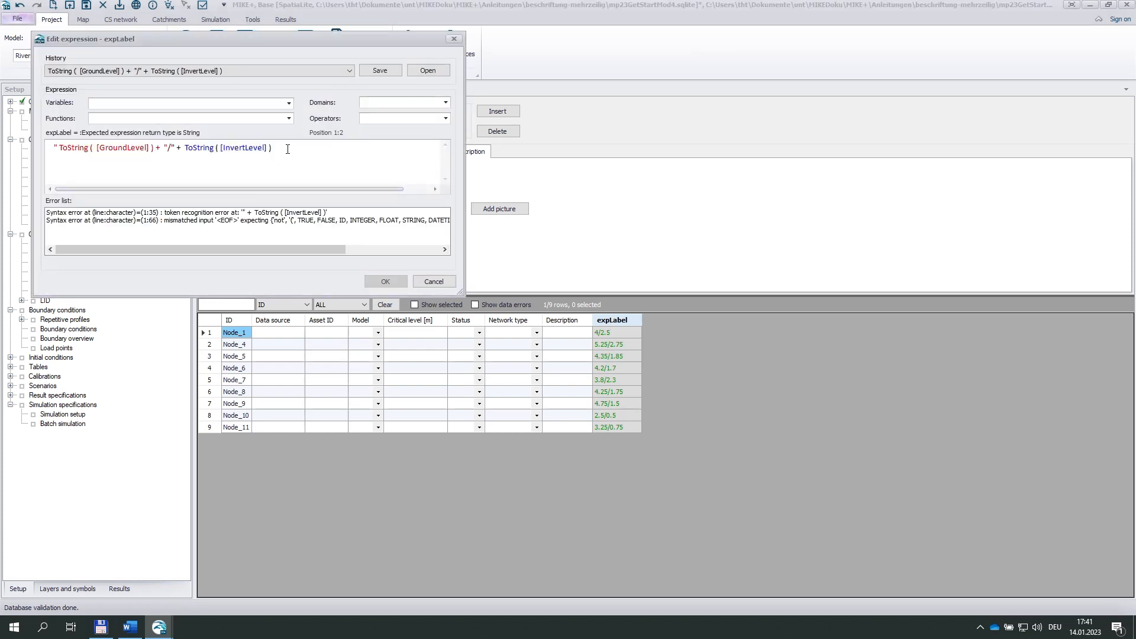
type("B")
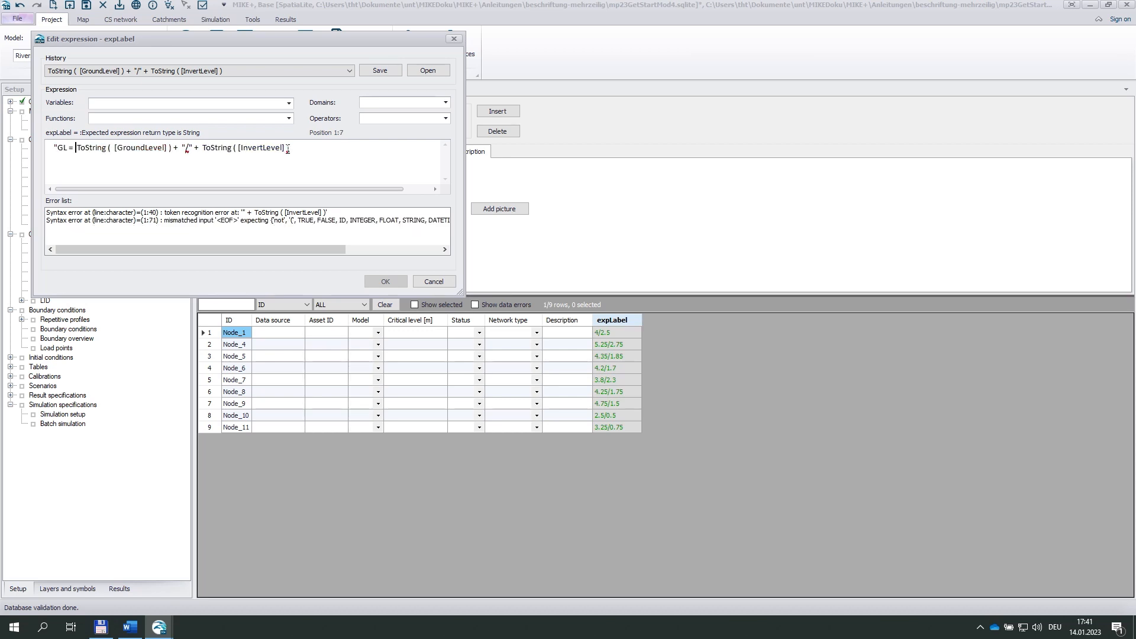
type("+")
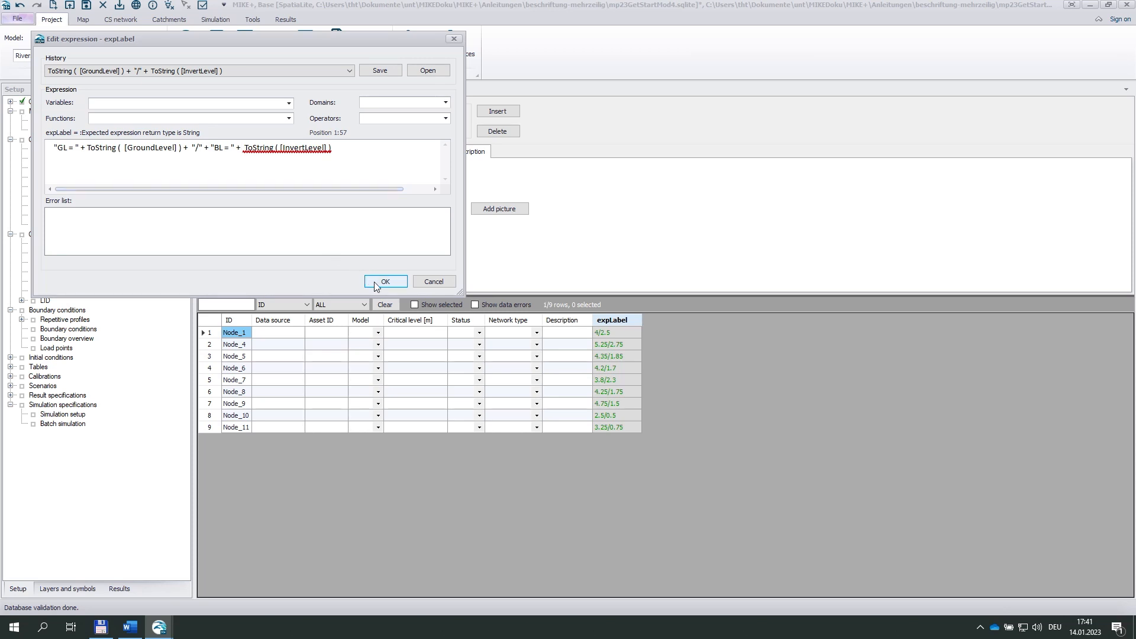
left_click(384, 281)
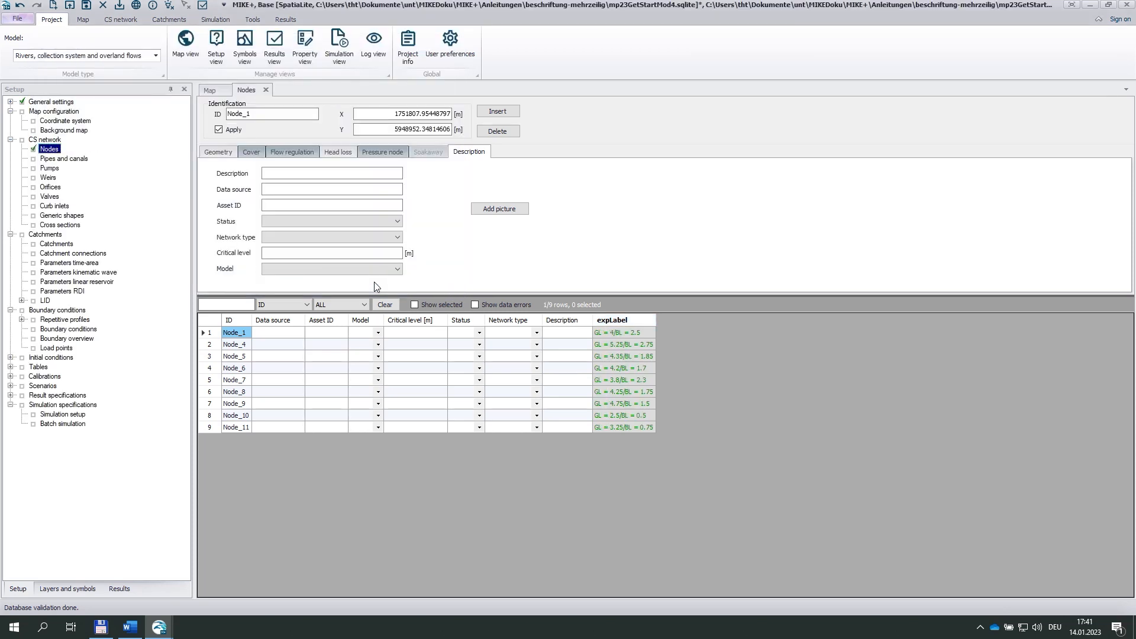
Replace the '/' separator in the expLabel expression with a '\n' line break
right_click(610, 320)
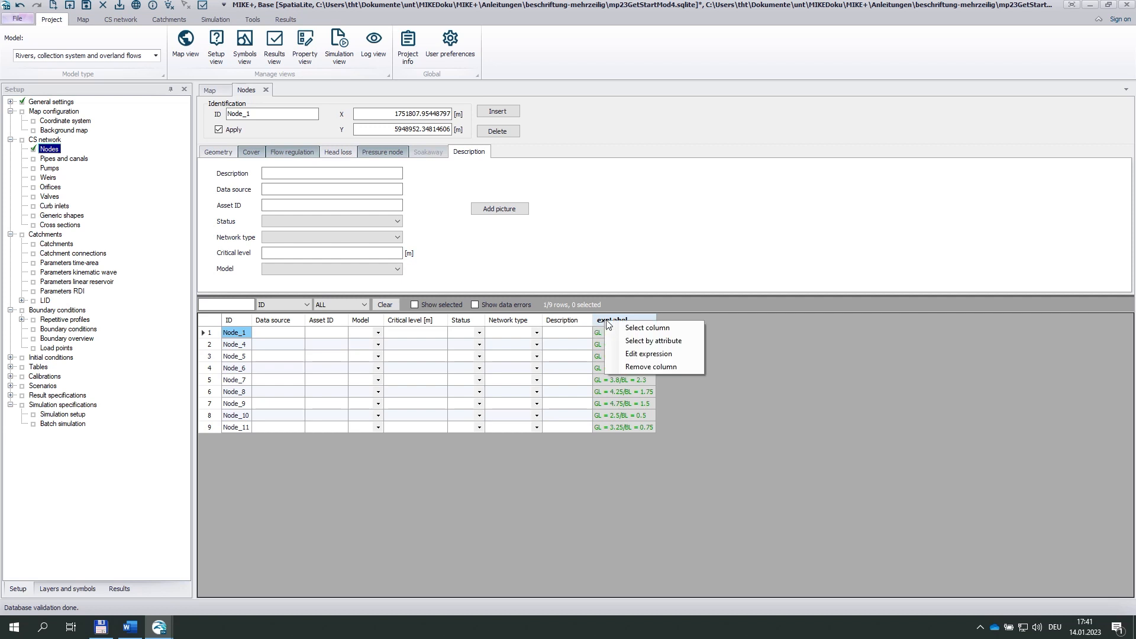
left_click(648, 355)
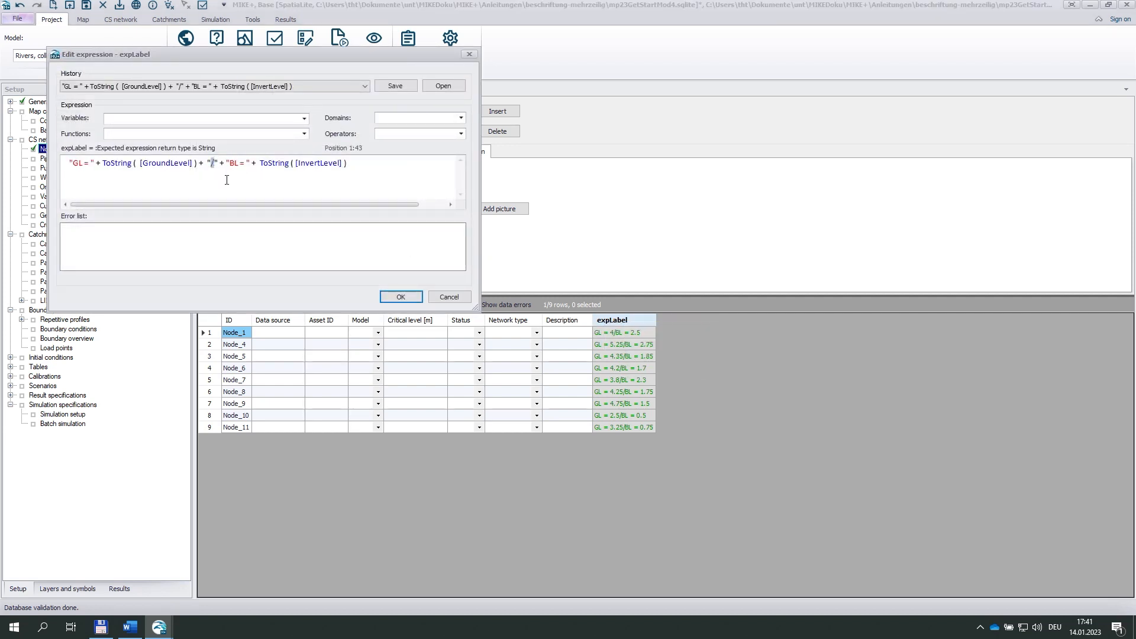
type("\\")
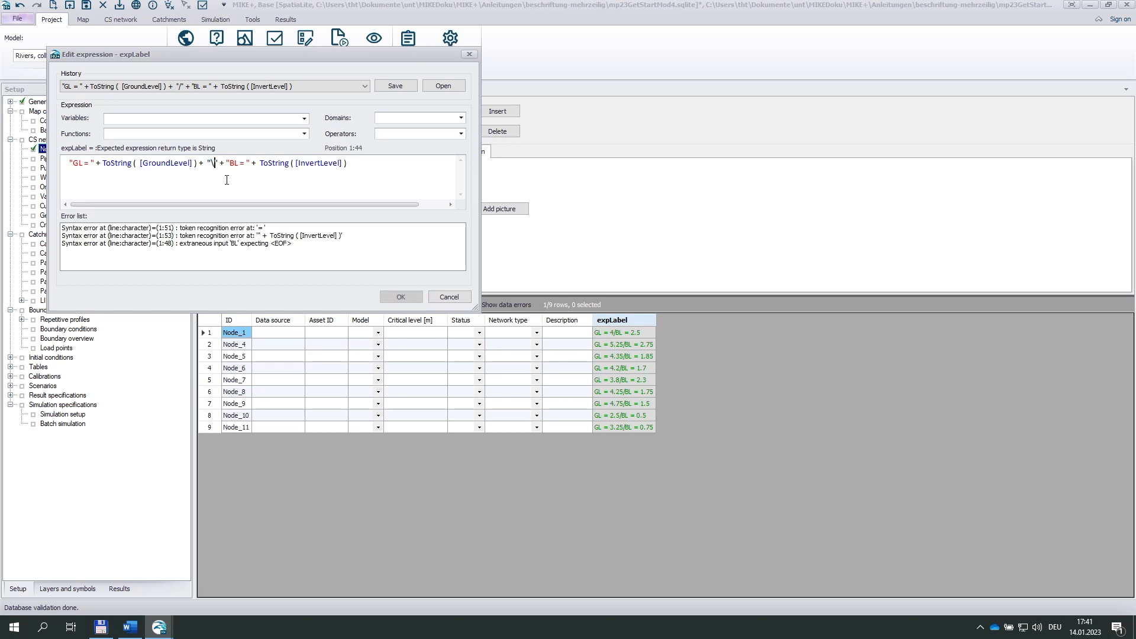
type("n")
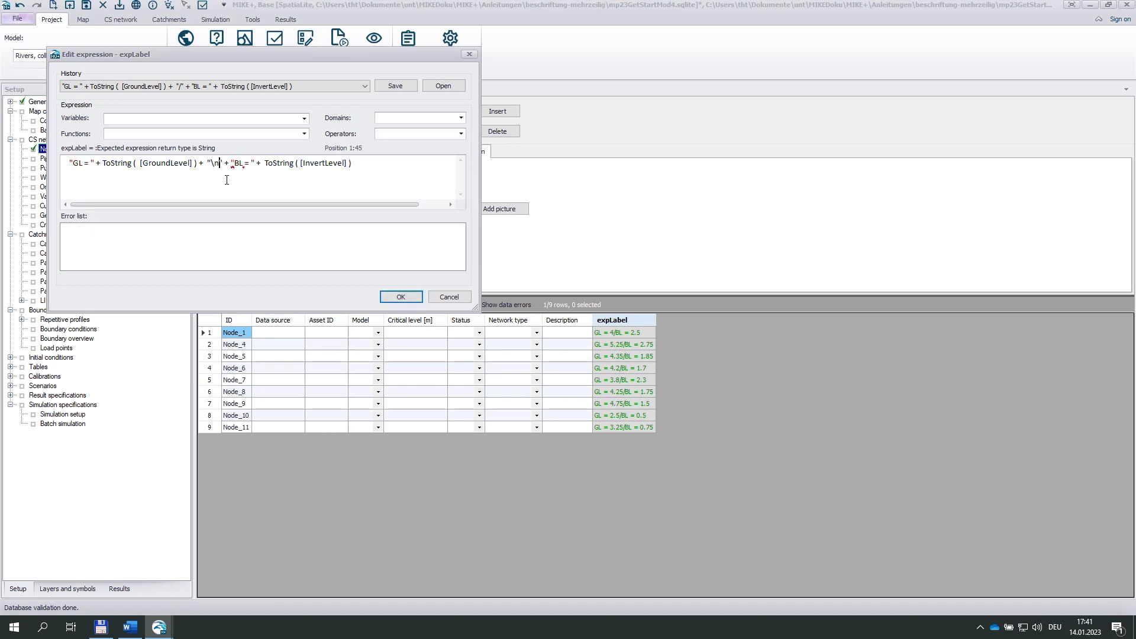
left_click(400, 297)
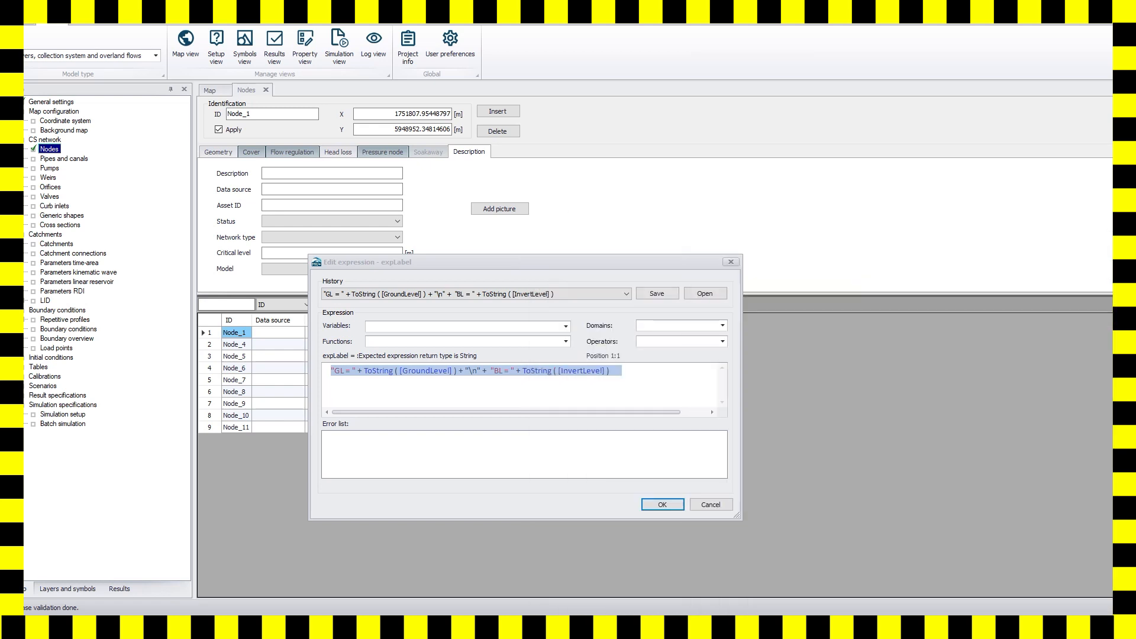
Create a new expLabel column with expression "GL = " + ToString([GroundLevel]) + "\n" + "BL = " + ToString([InvertLevel])
left_click(660, 503)
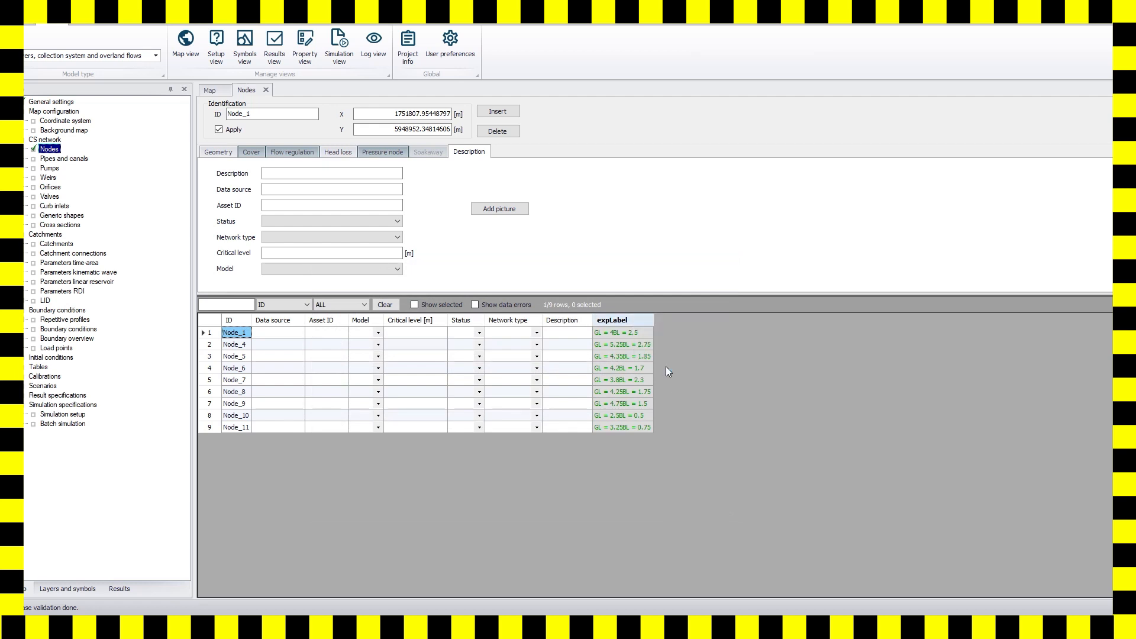
right_click(235, 332)
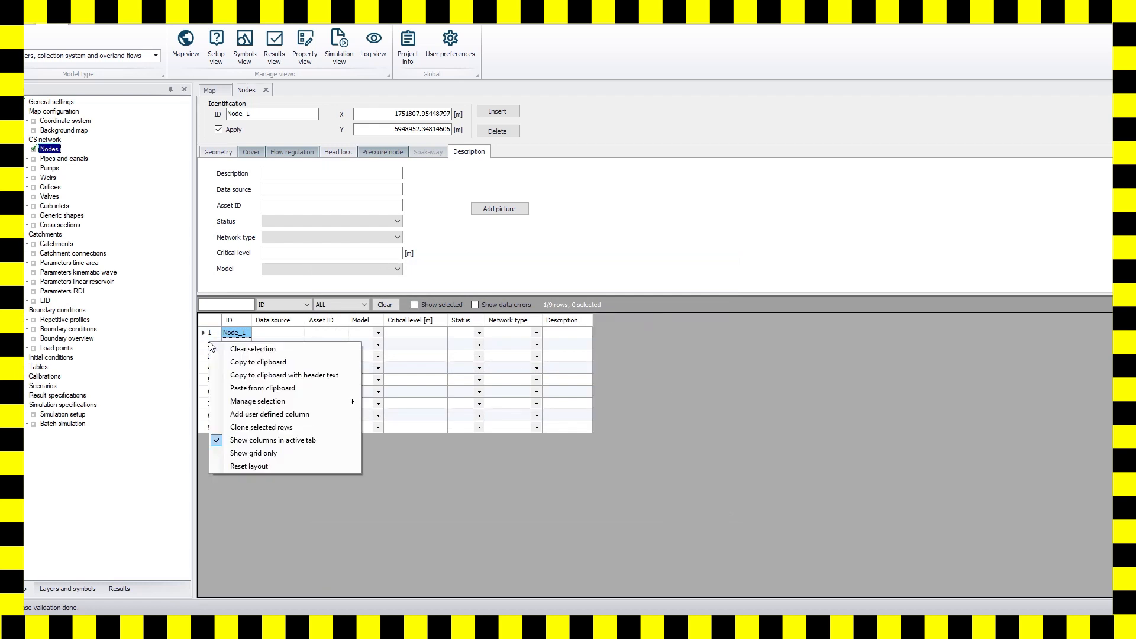
mouse_move(257, 401)
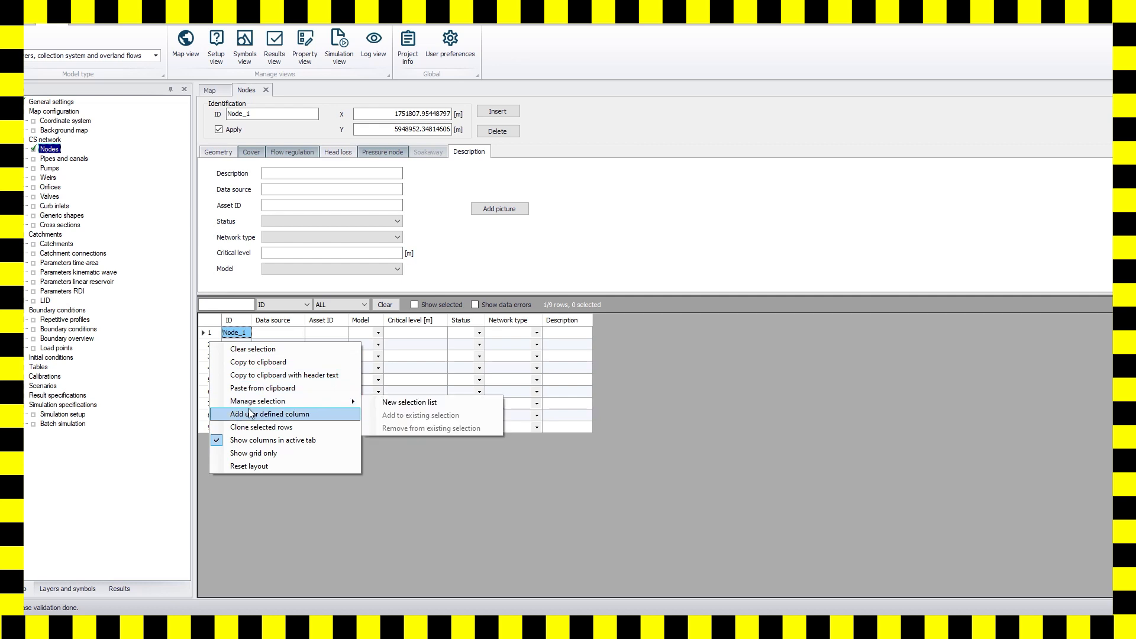
left_click(270, 414)
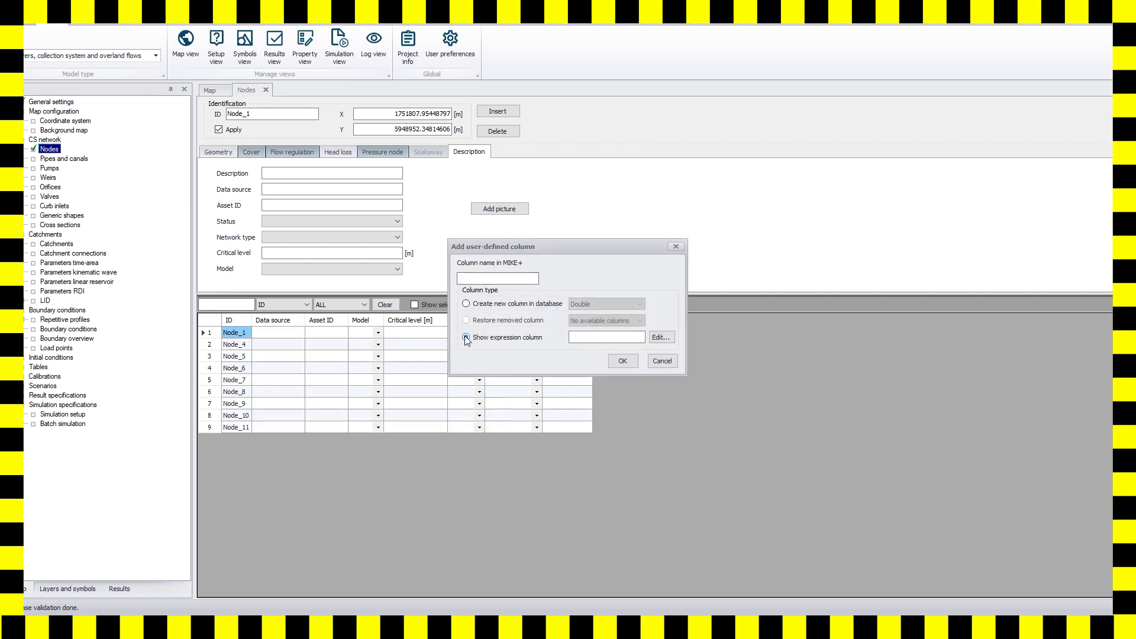
type("expl")
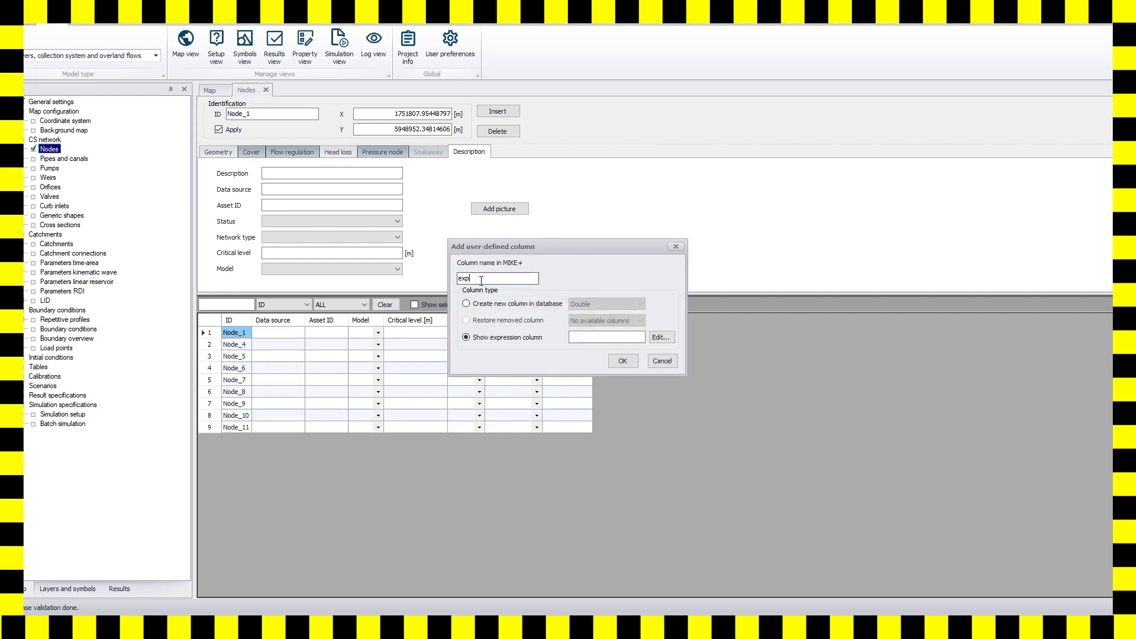
type("Label")
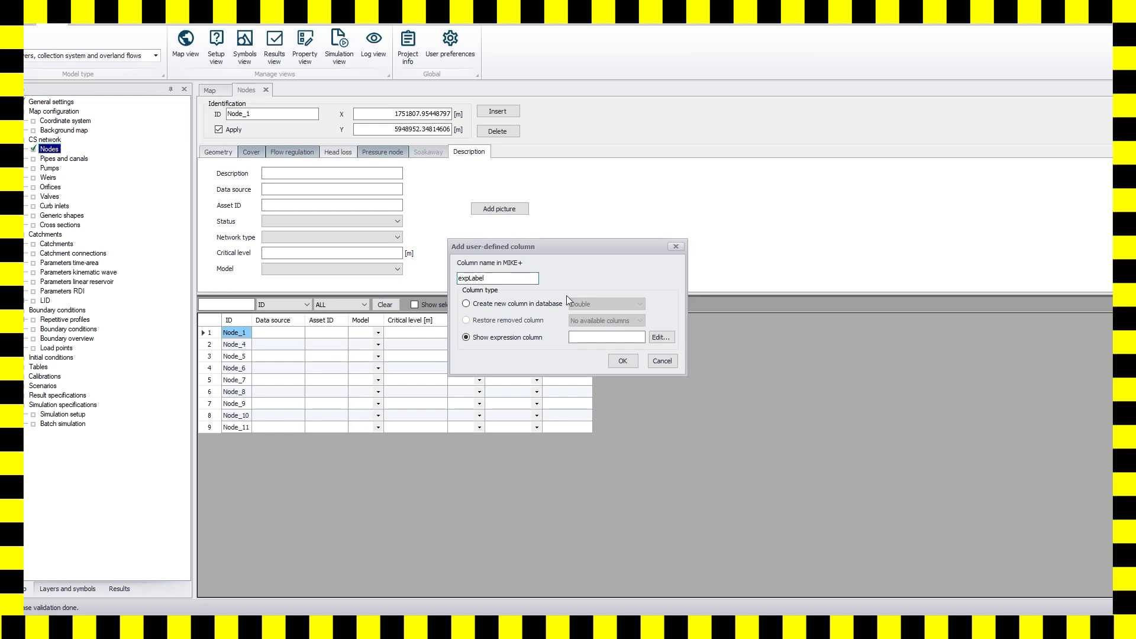
left_click(659, 336)
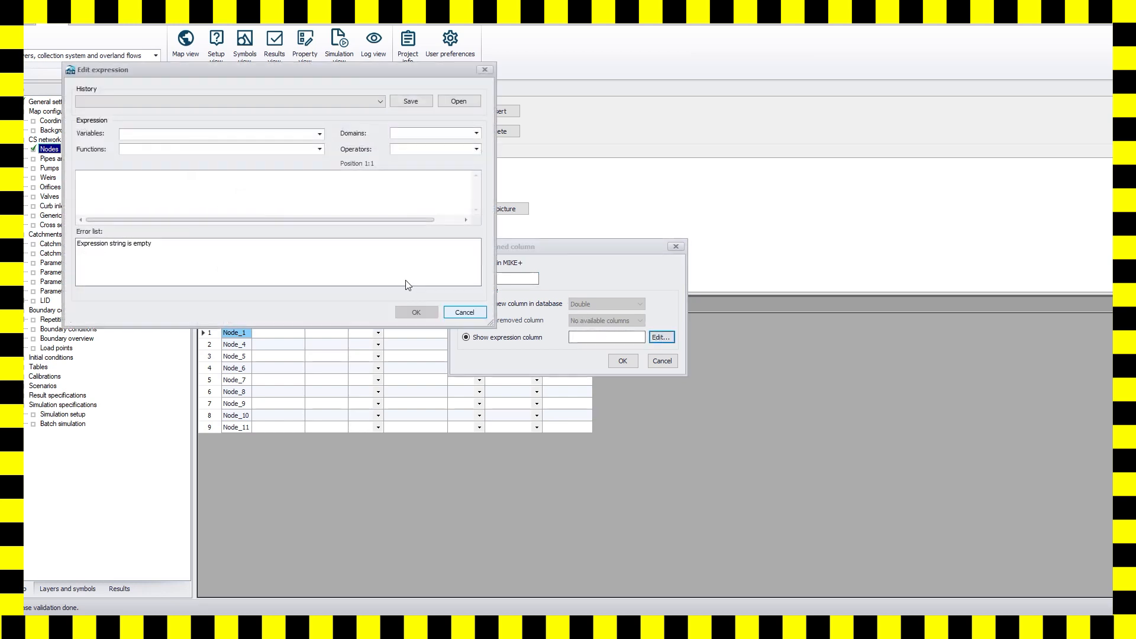
type("\"GL = \" + ToString ( [GroundLevel] ) + \"\\n\" + \"BL = \" + ToString ( [InvertLevel] )")
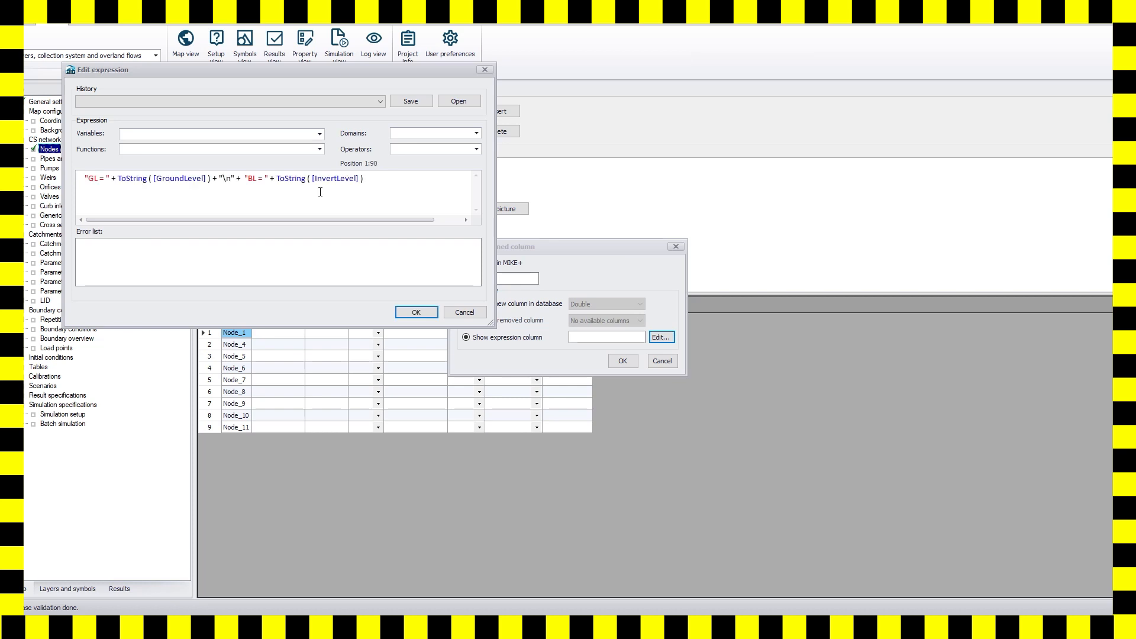
left_click(415, 312)
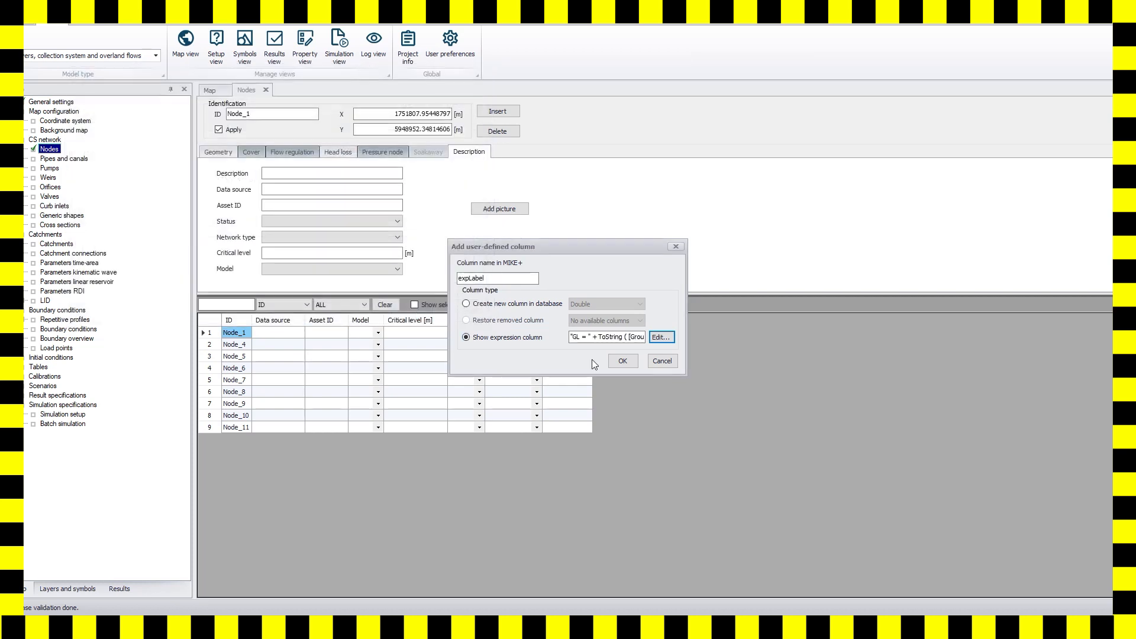
left_click(620, 361)
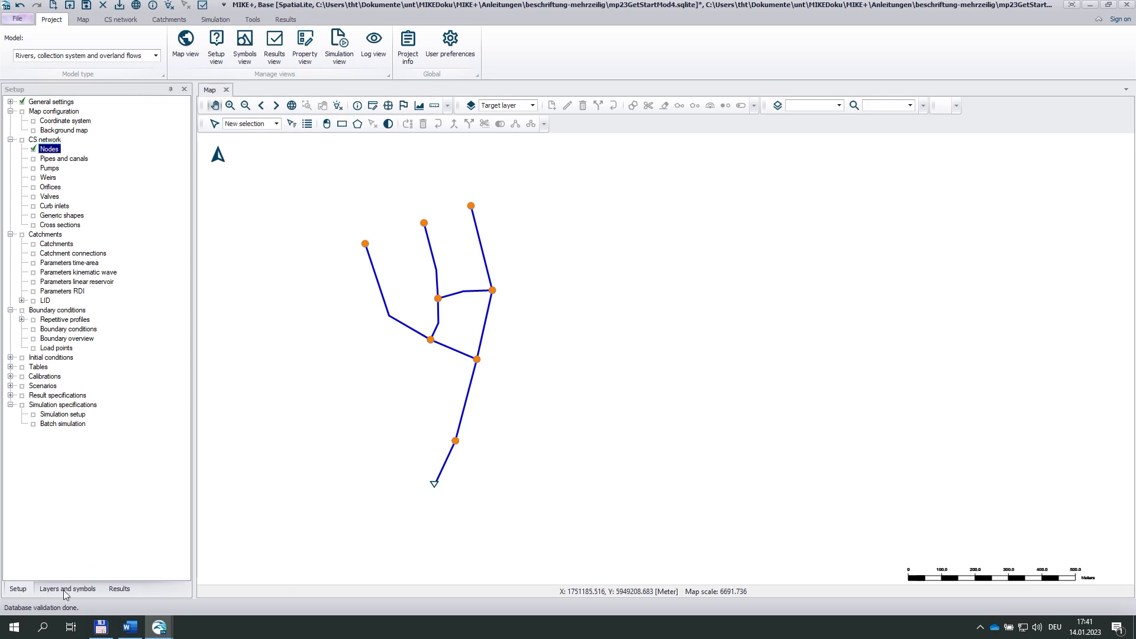
Show the Layers and symbols panel and open the Nodes Default layer's symbology
left_click(65, 588)
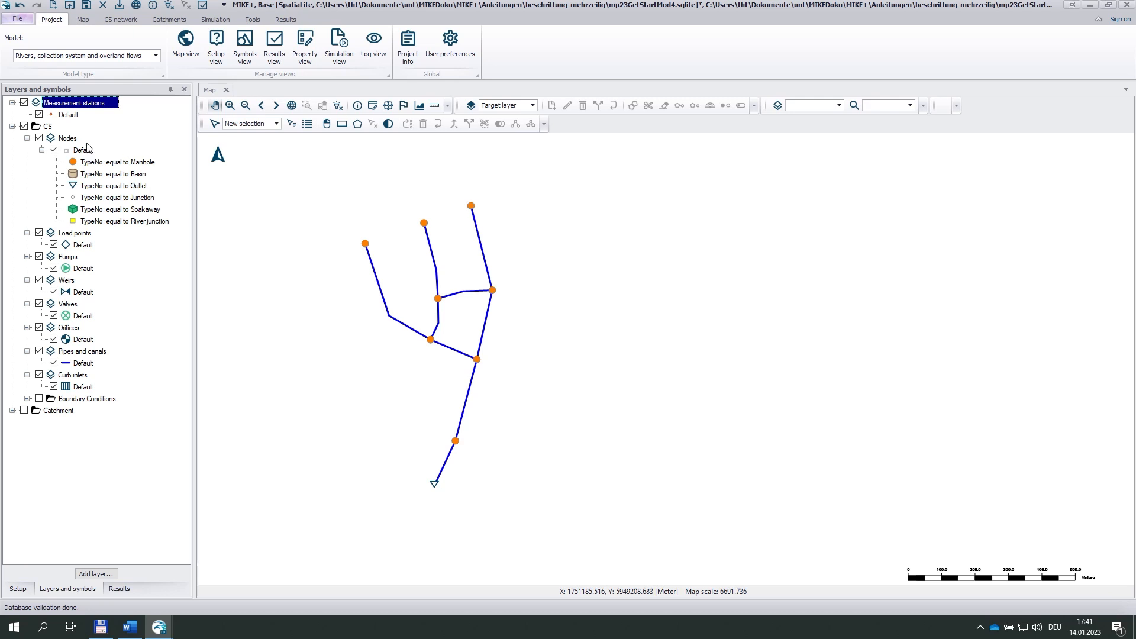
mouse_move(110, 152)
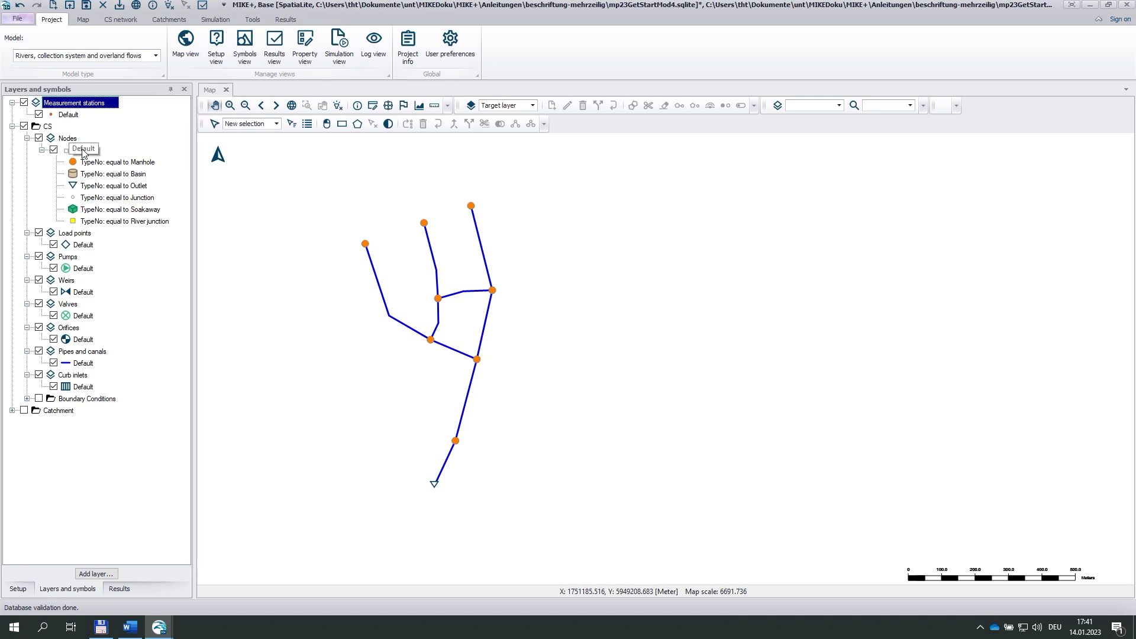
double_click(84, 149)
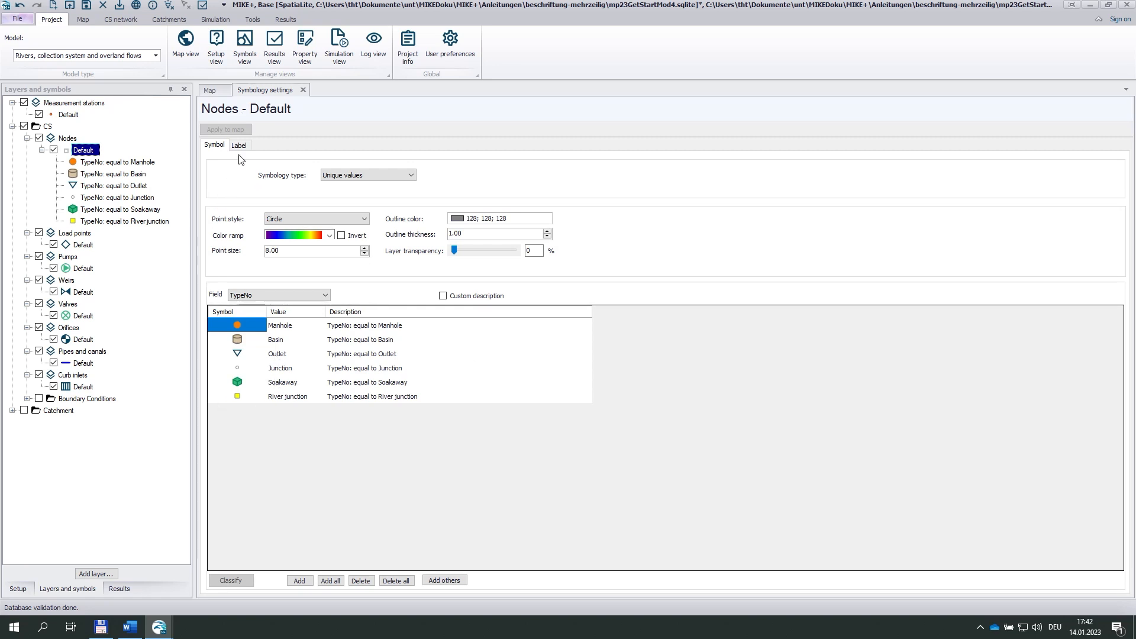
On the Label tab, tick Visible, choose expLabel as label field, and apply to map
left_click(239, 145)
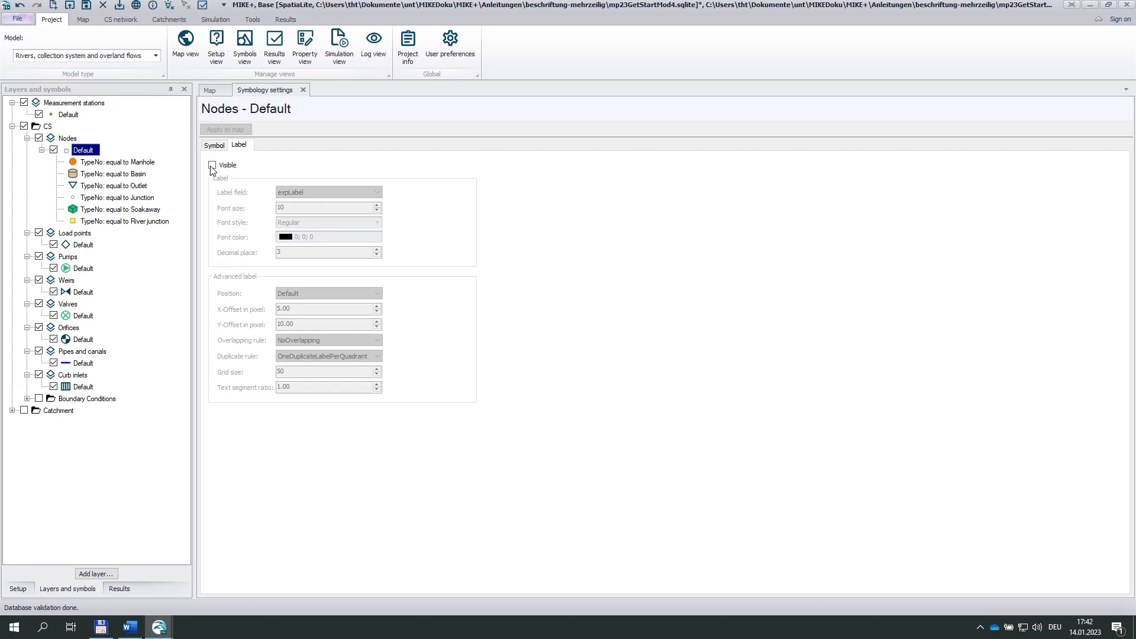
left_click(213, 165)
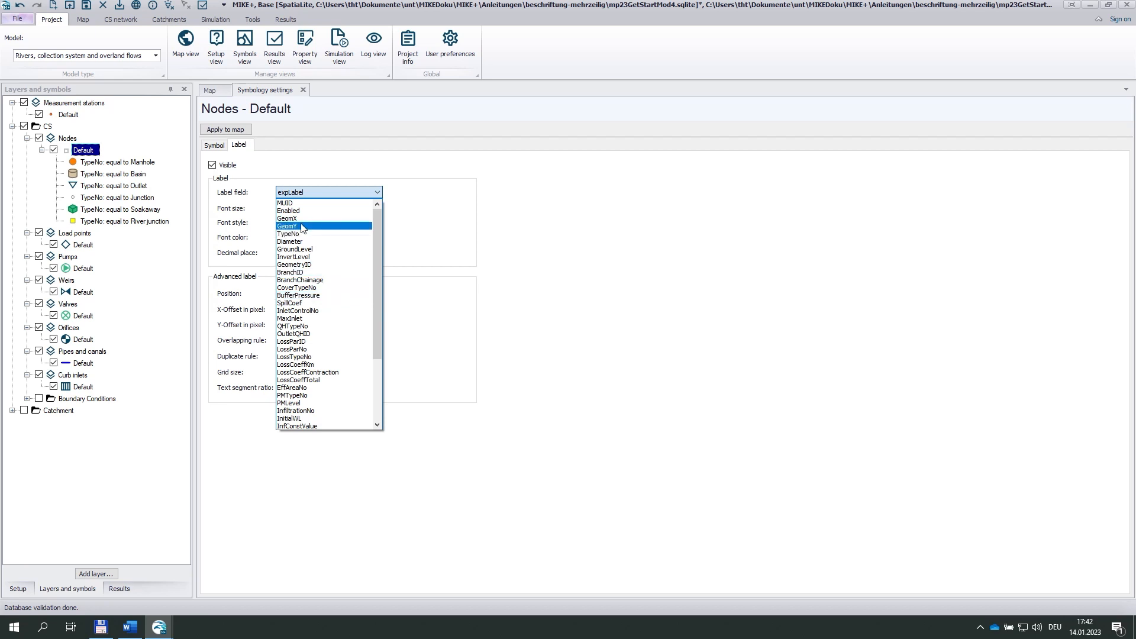
scroll("down", 3)
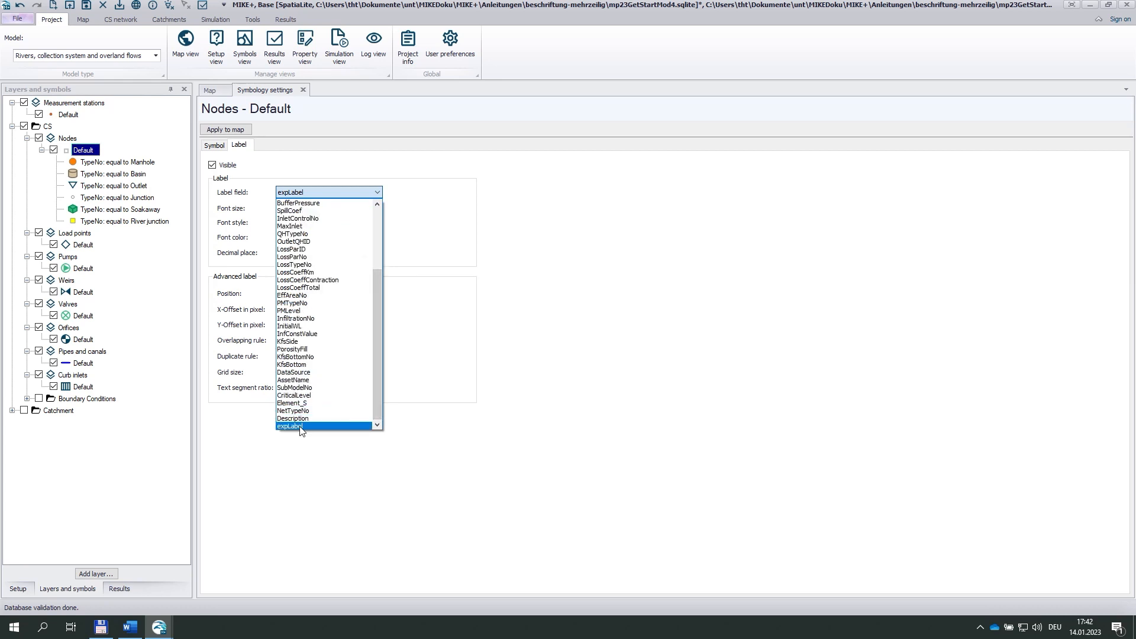
left_click(290, 426)
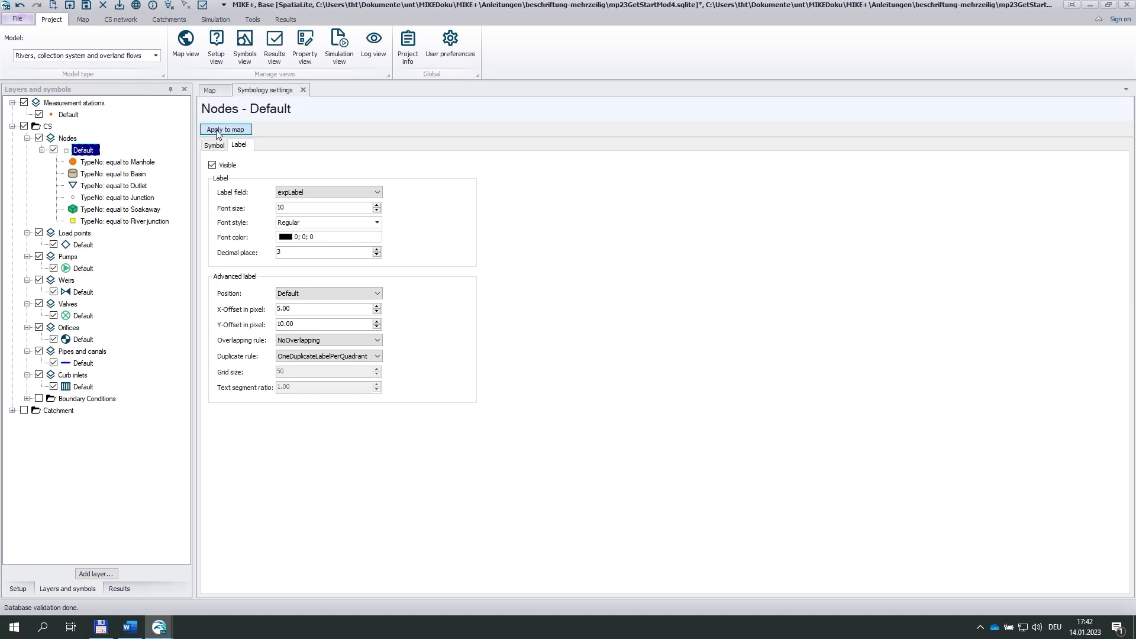
left_click(214, 146)
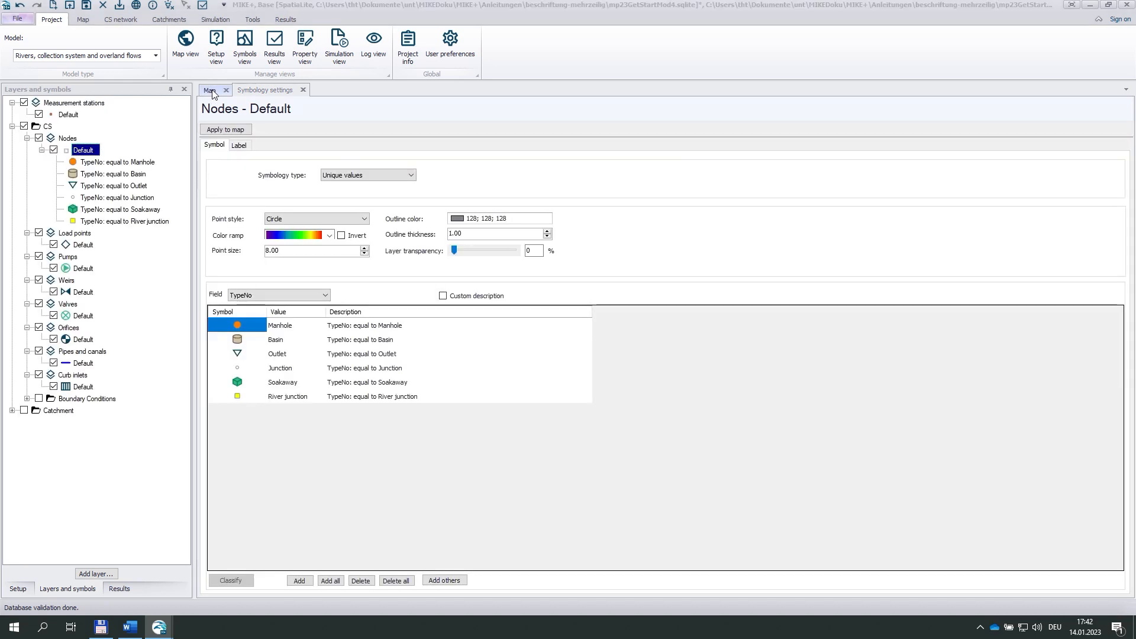
left_click(210, 89)
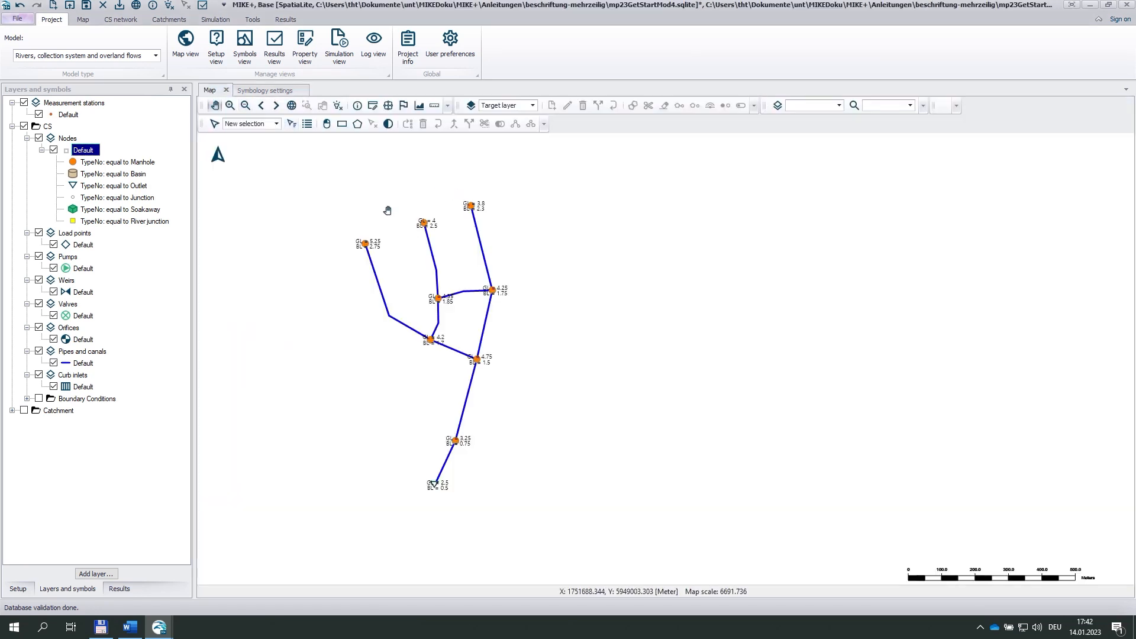
mouse_move(442, 242)
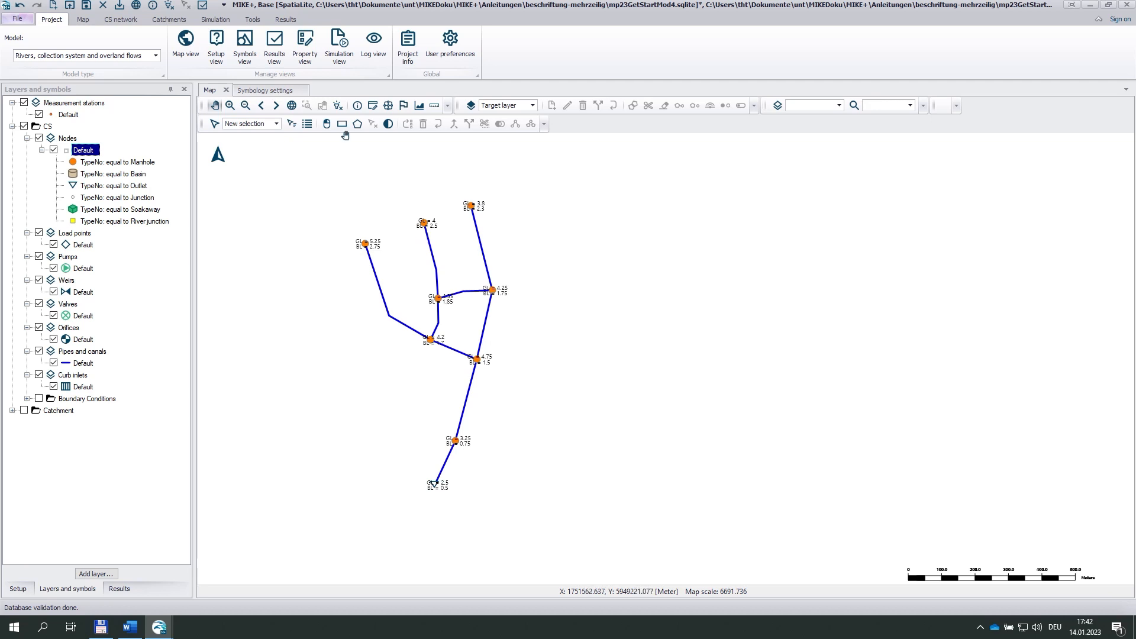
left_click(265, 90)
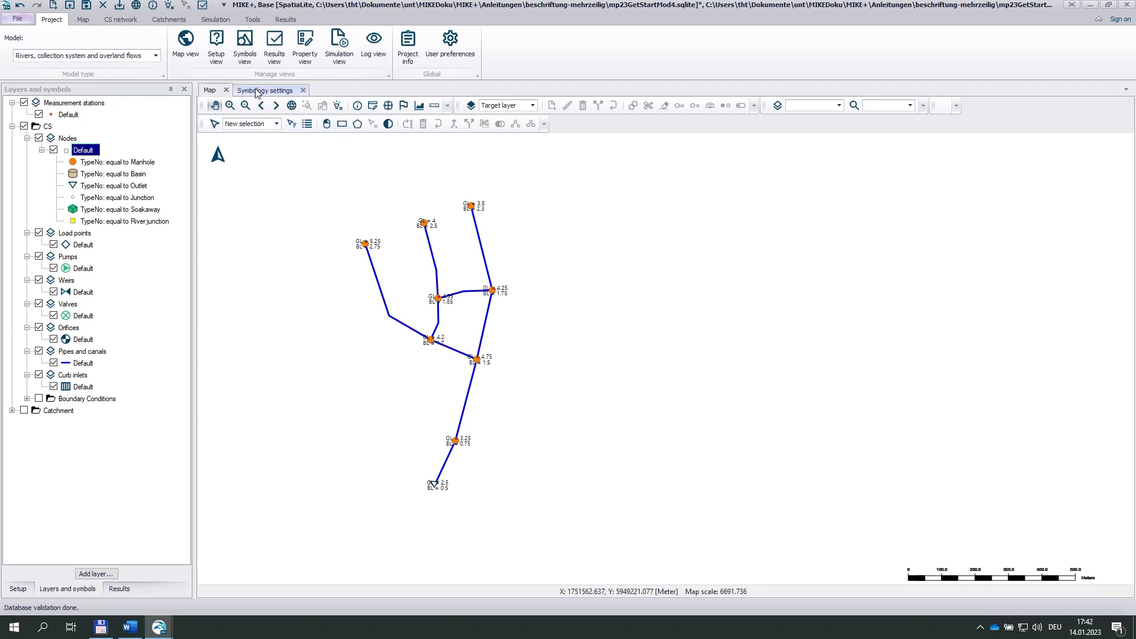
left_click(265, 90)
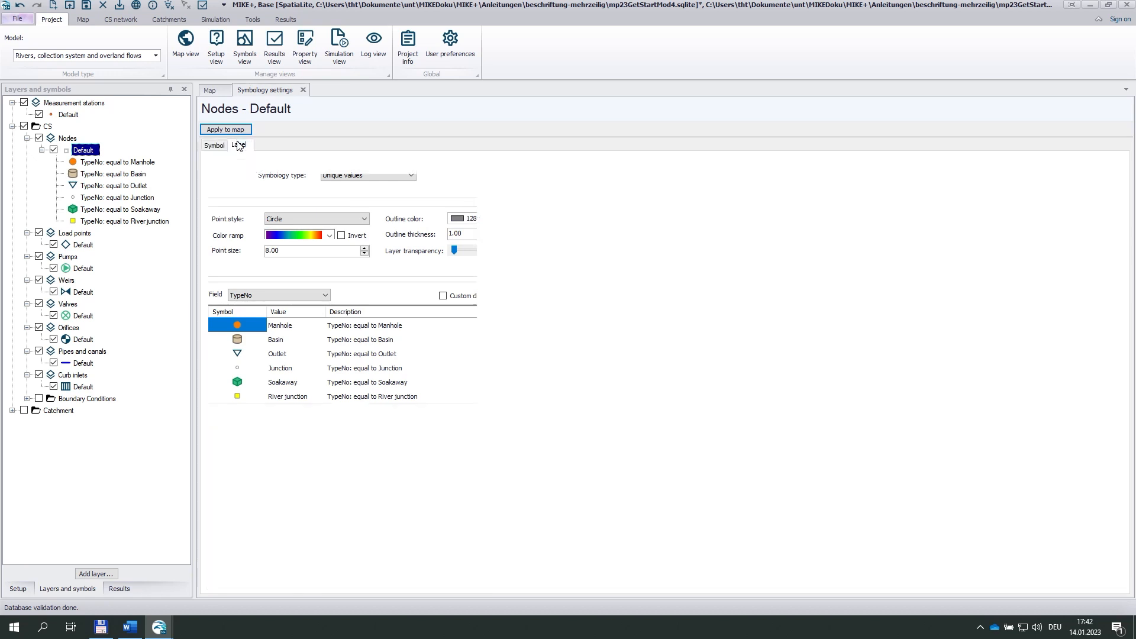
Set node labels to font size 13, positioned lower right, and check them on the map
left_click(238, 145)
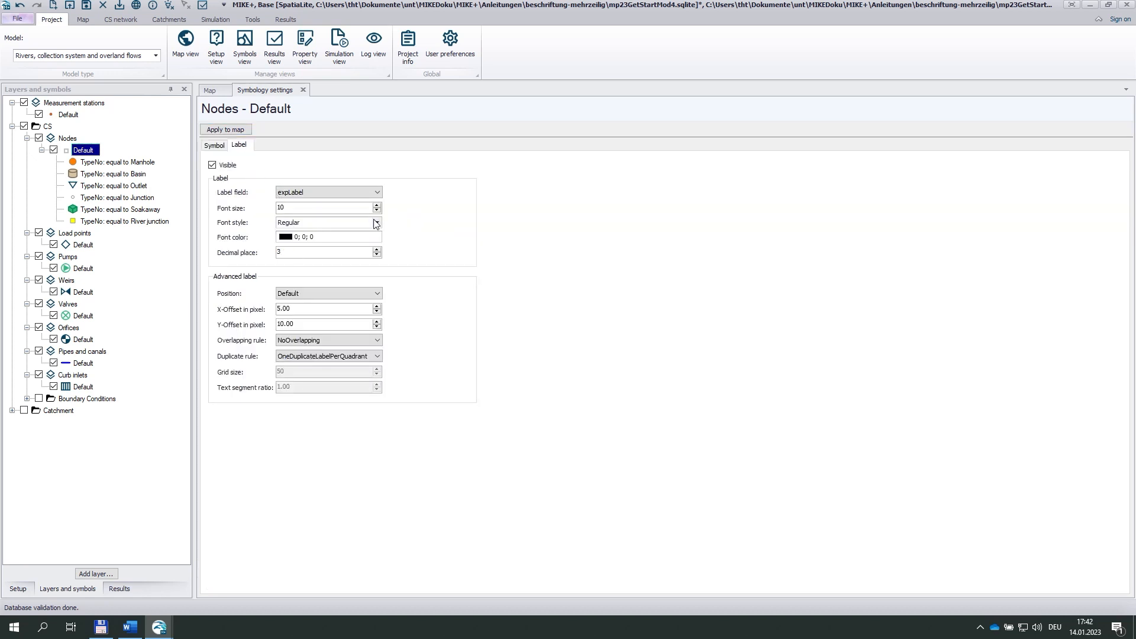
left_click(375, 205)
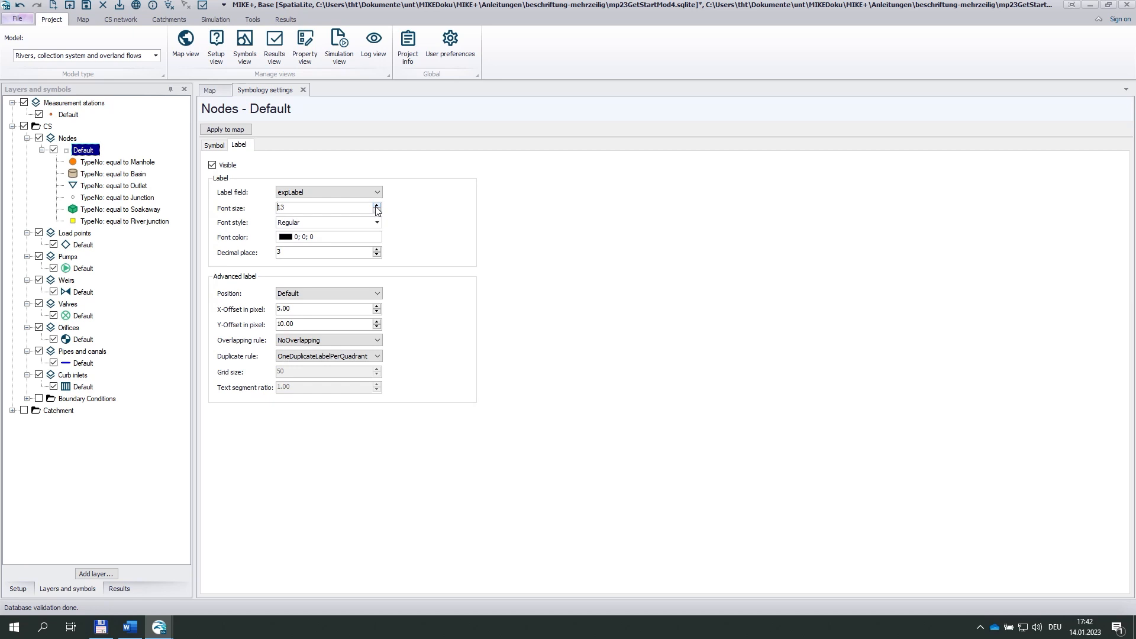
left_click(326, 292)
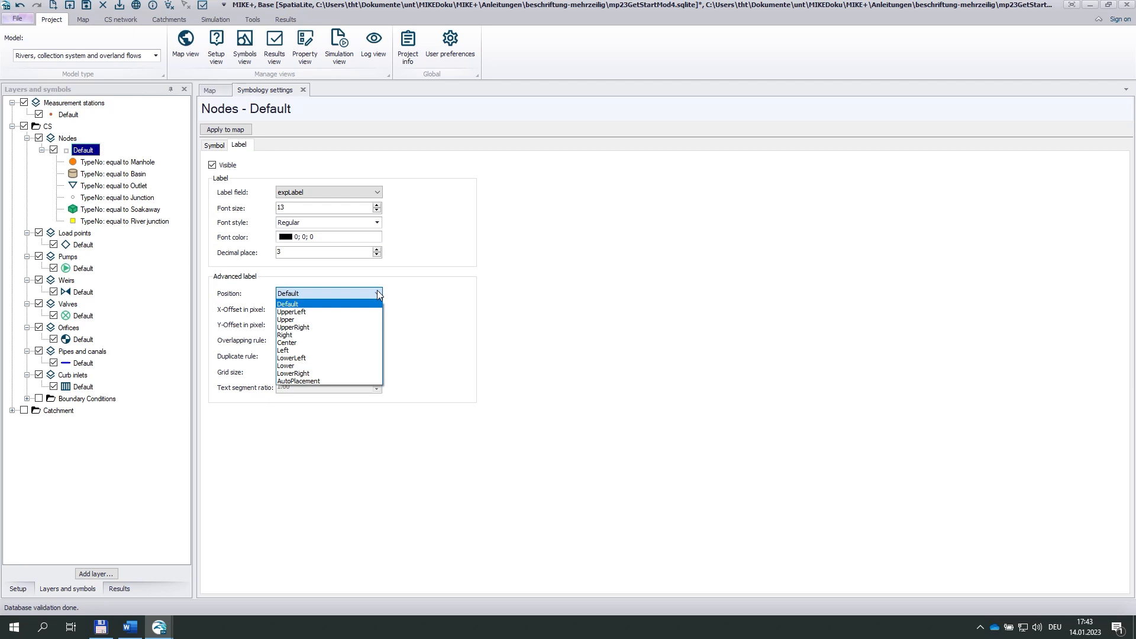
left_click(293, 373)
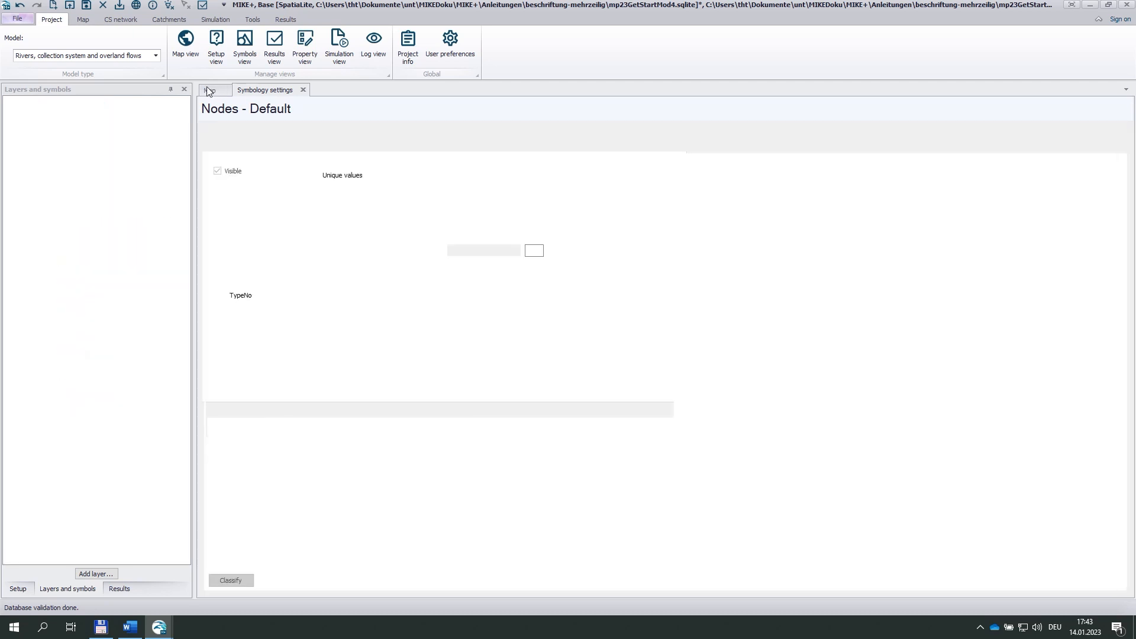
left_click(209, 89)
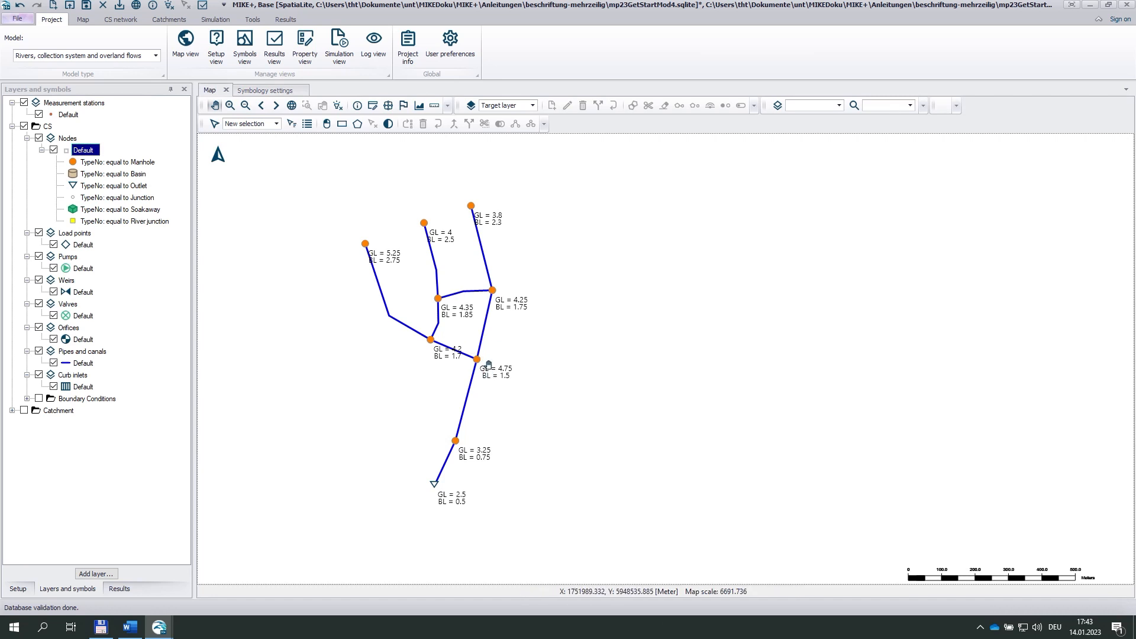
Lower the node label Y-offset to 5 pixels and reapply the labels
left_click(266, 90)
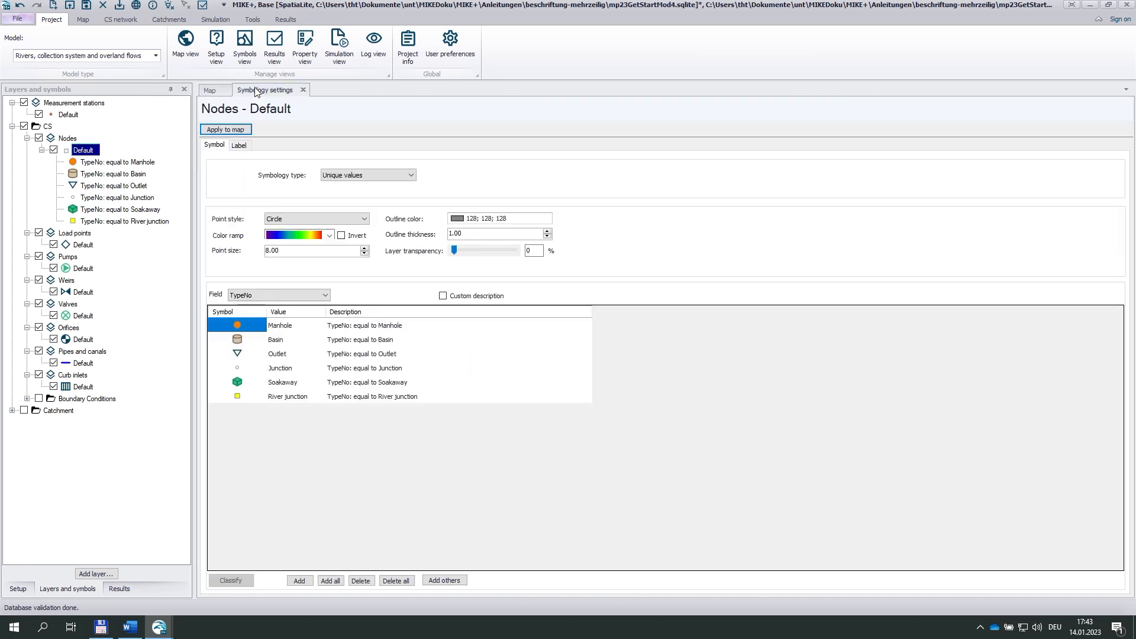
left_click(238, 146)
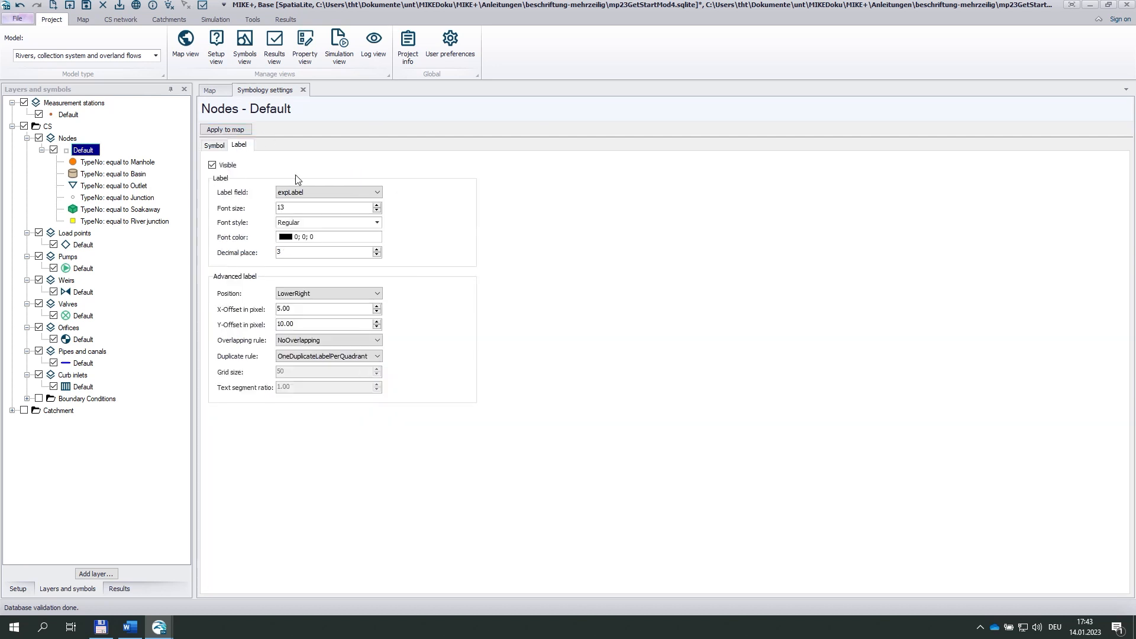
mouse_move(366, 334)
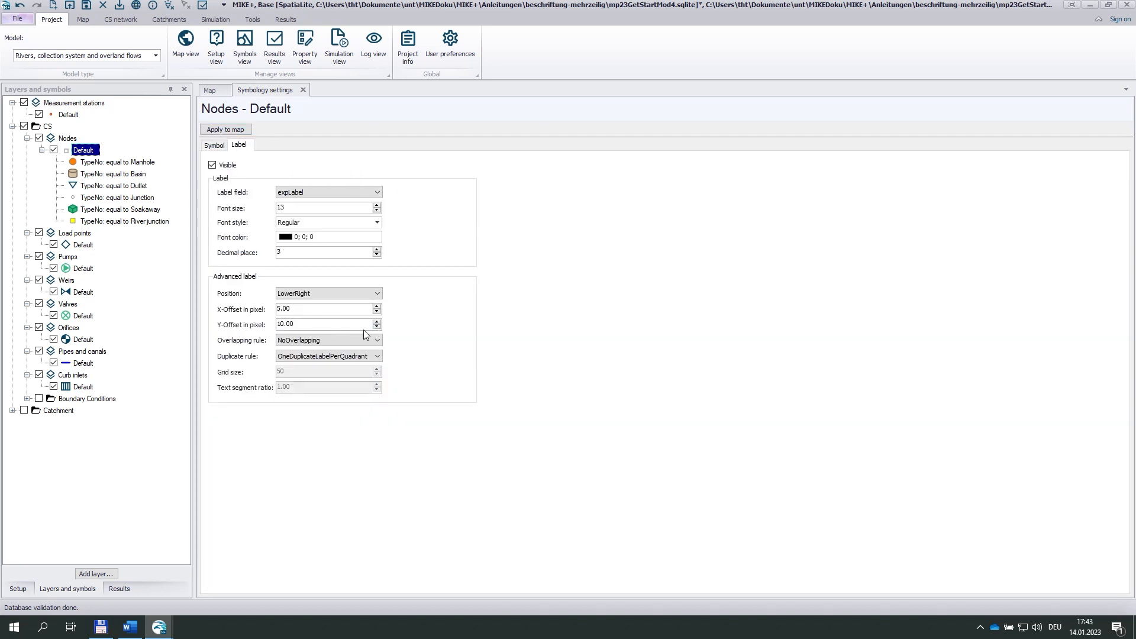
left_click(376, 327)
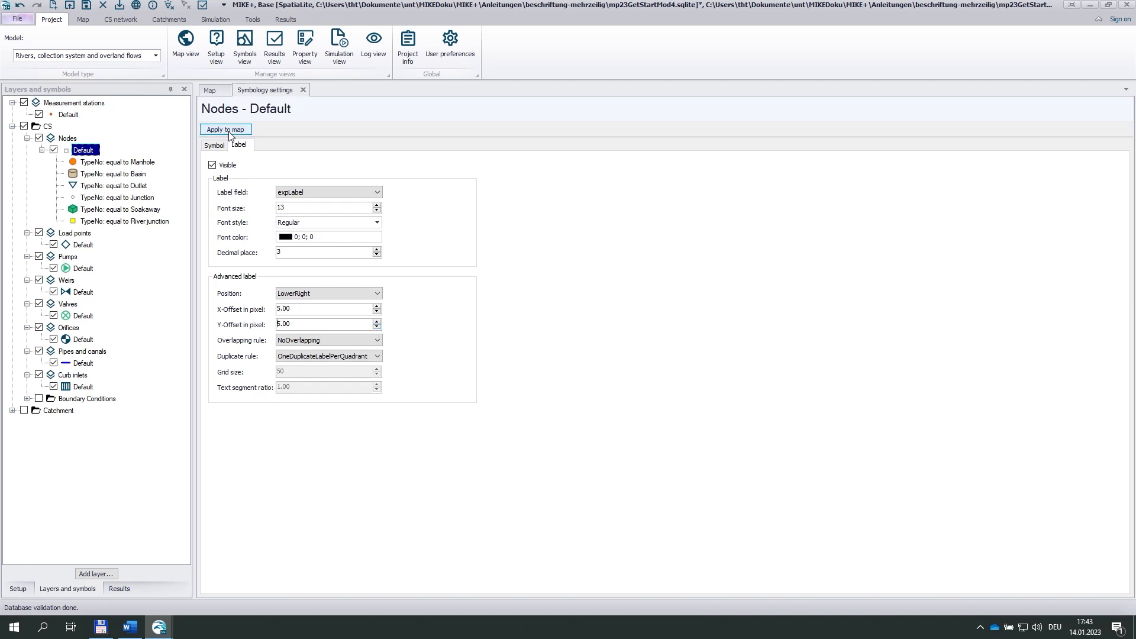
left_click(213, 145)
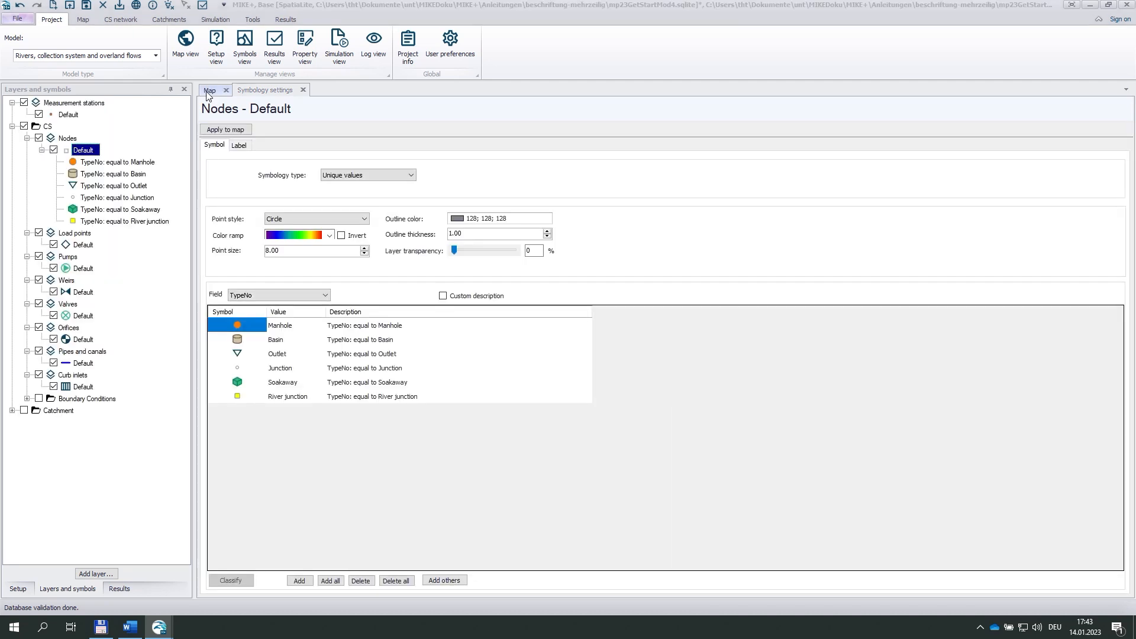
View the map and zoom to inspect the two-line GL/BL labels on every node
left_click(210, 90)
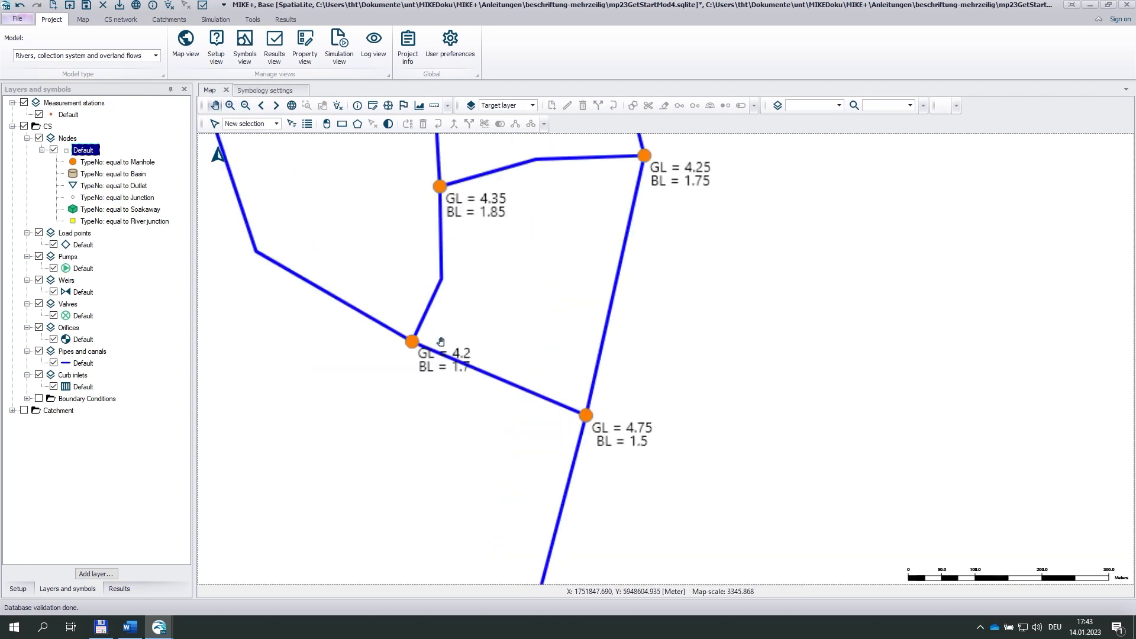
scroll("down", 3)
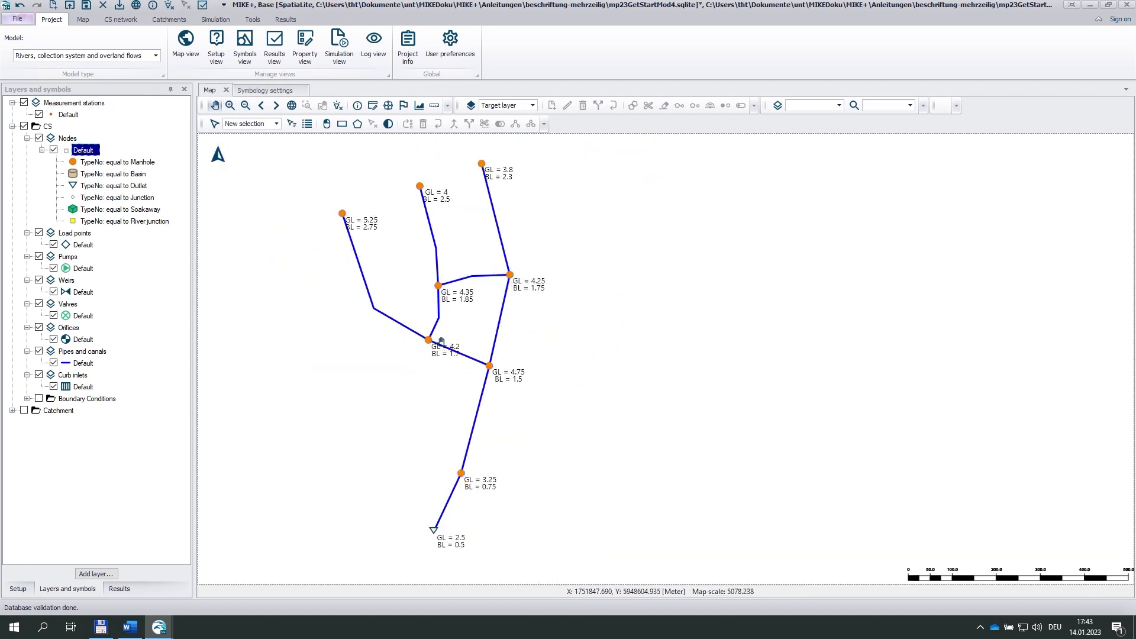